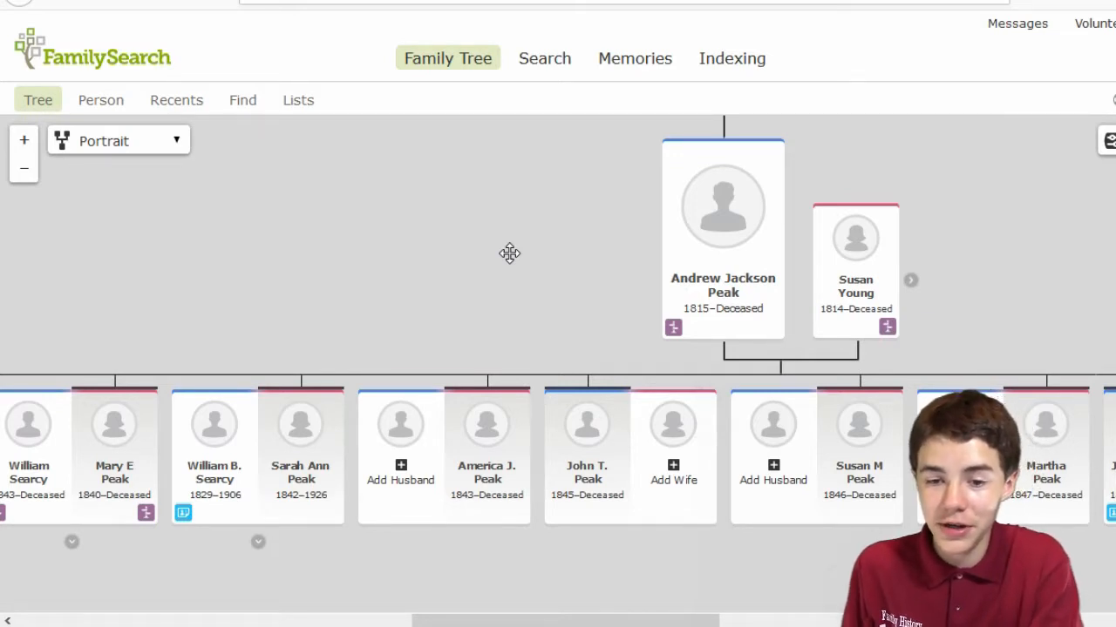
Step: Create an untitled MindMup 2.0 mind map in the Family History Drive folder
scroll(down, 3)
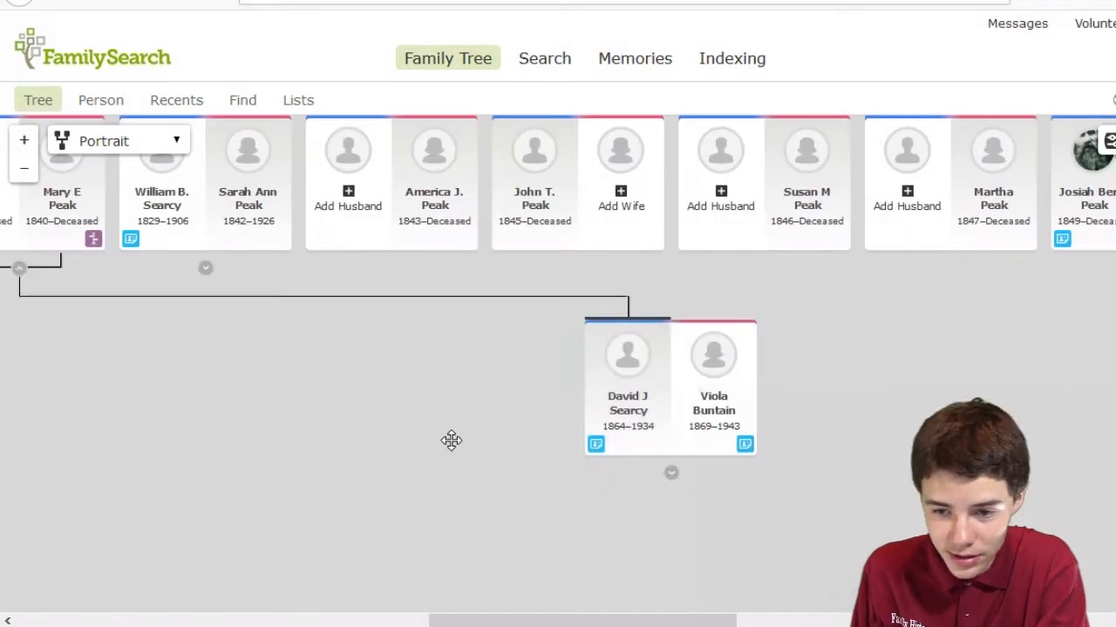
mouse_move(618, 423)
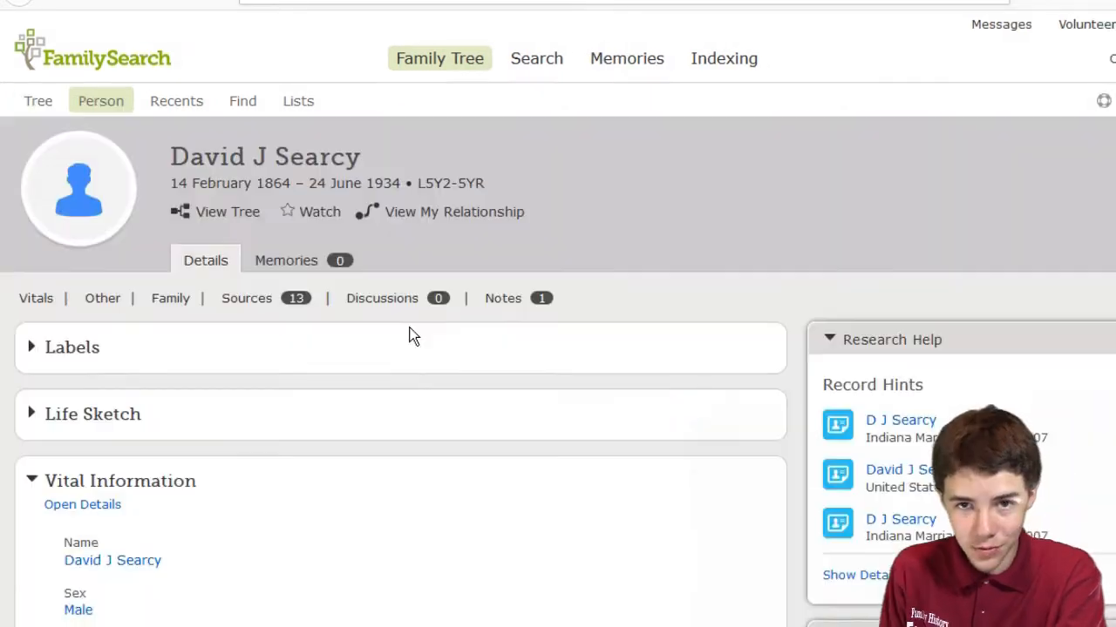
scroll(down, 3)
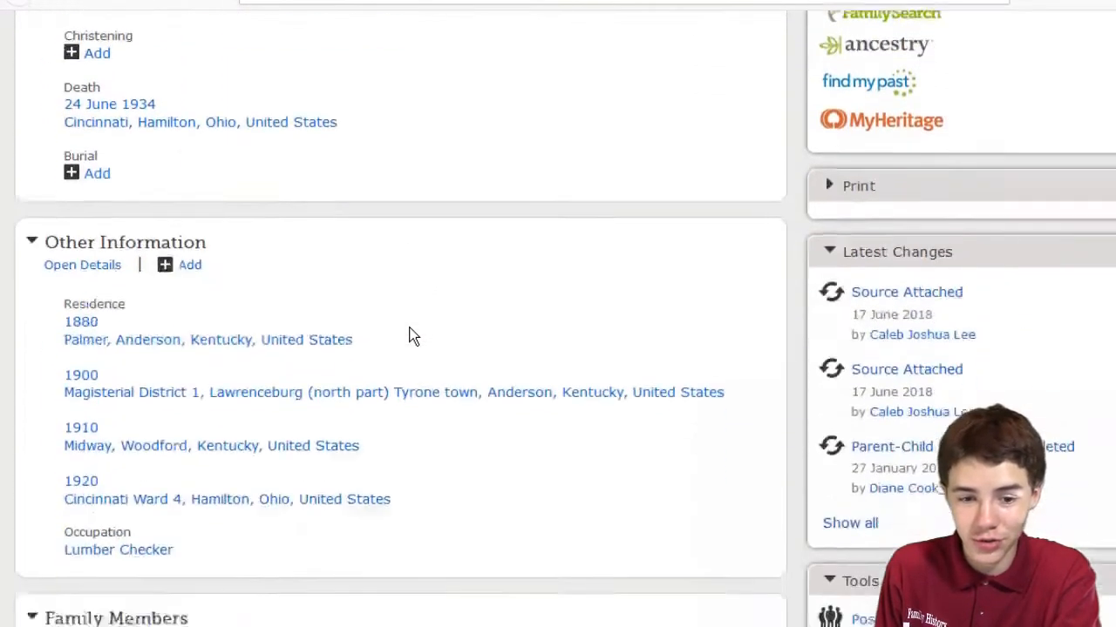
scroll(down, 3)
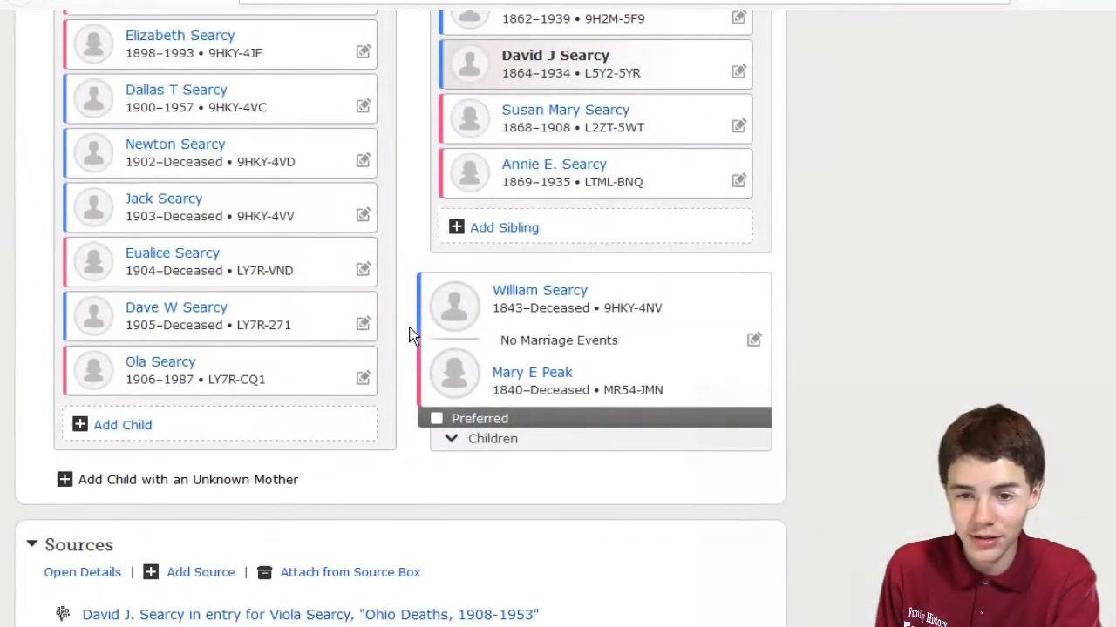
mouse_move(466, 375)
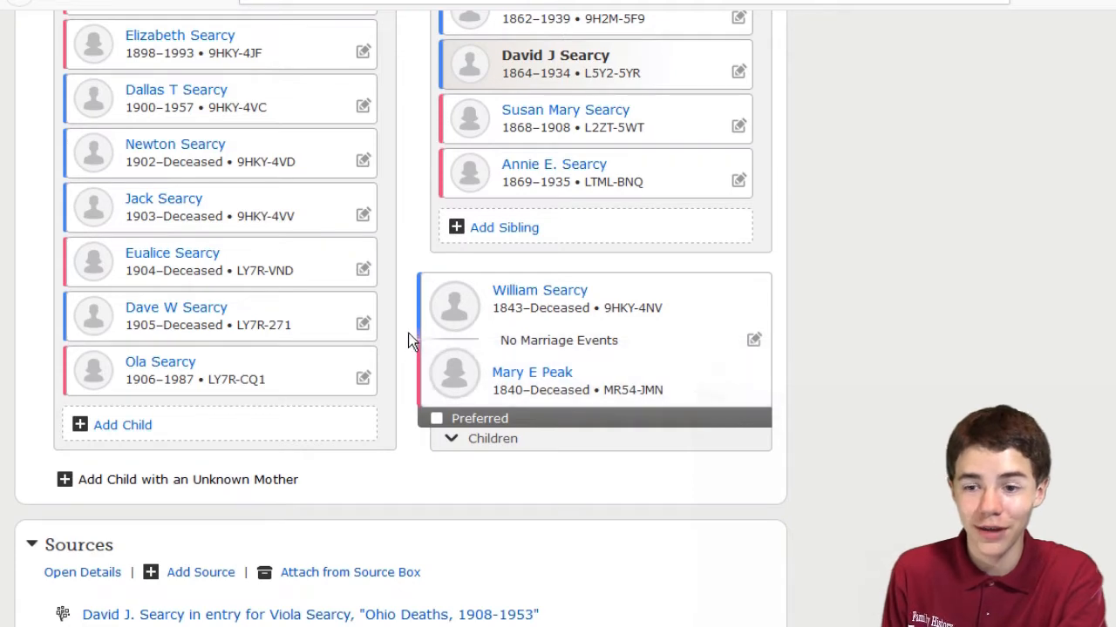
scroll(down, 3)
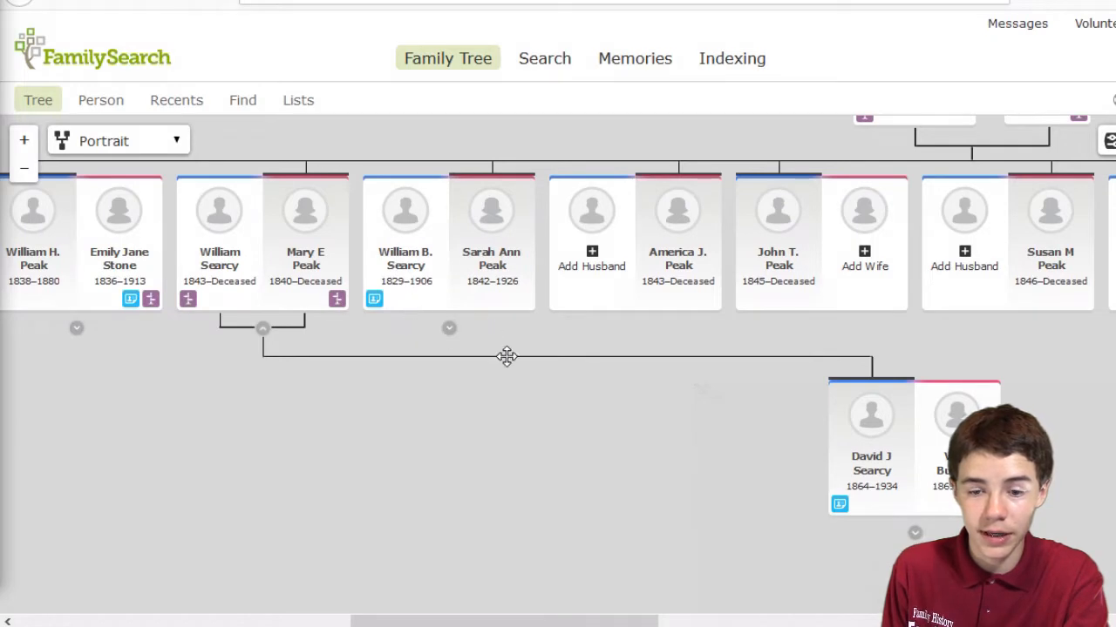
mouse_move(524, 517)
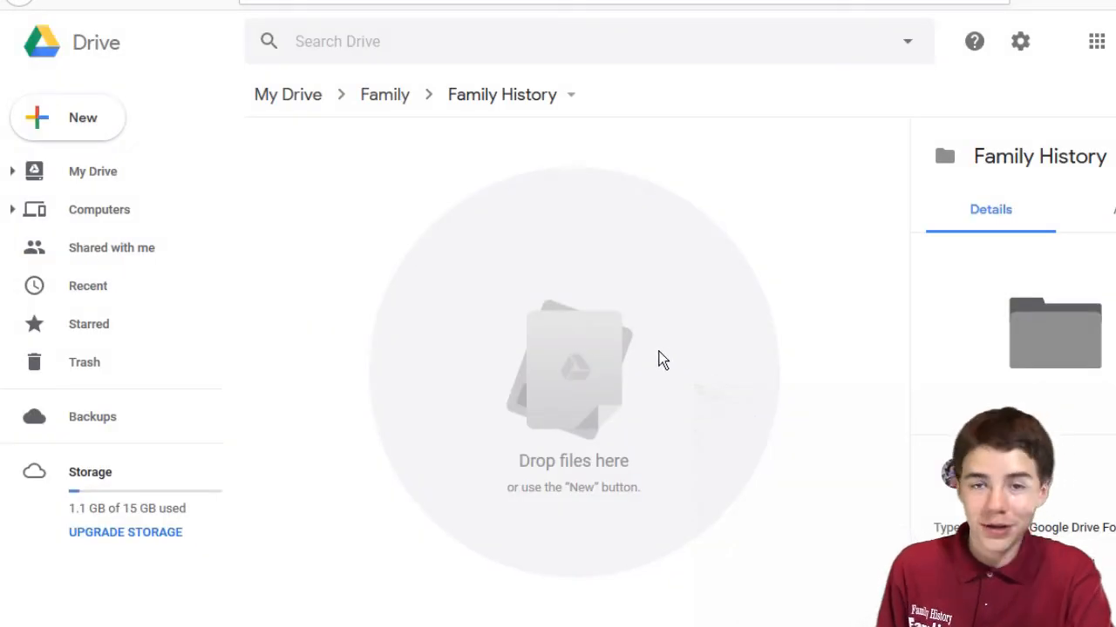
mouse_move(118, 114)
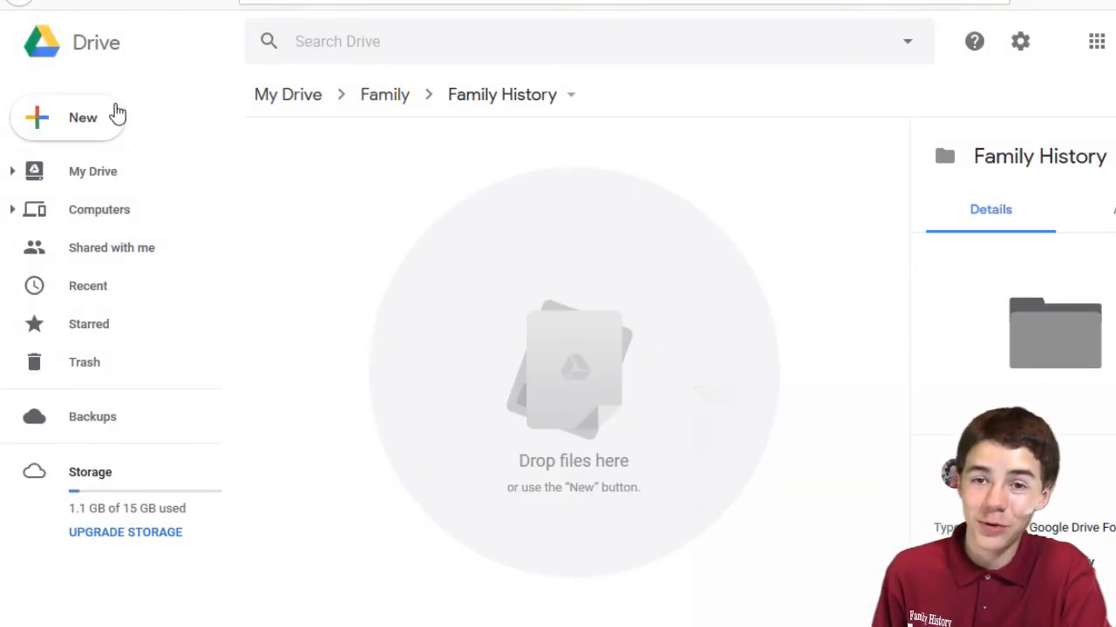
mouse_move(366, 316)
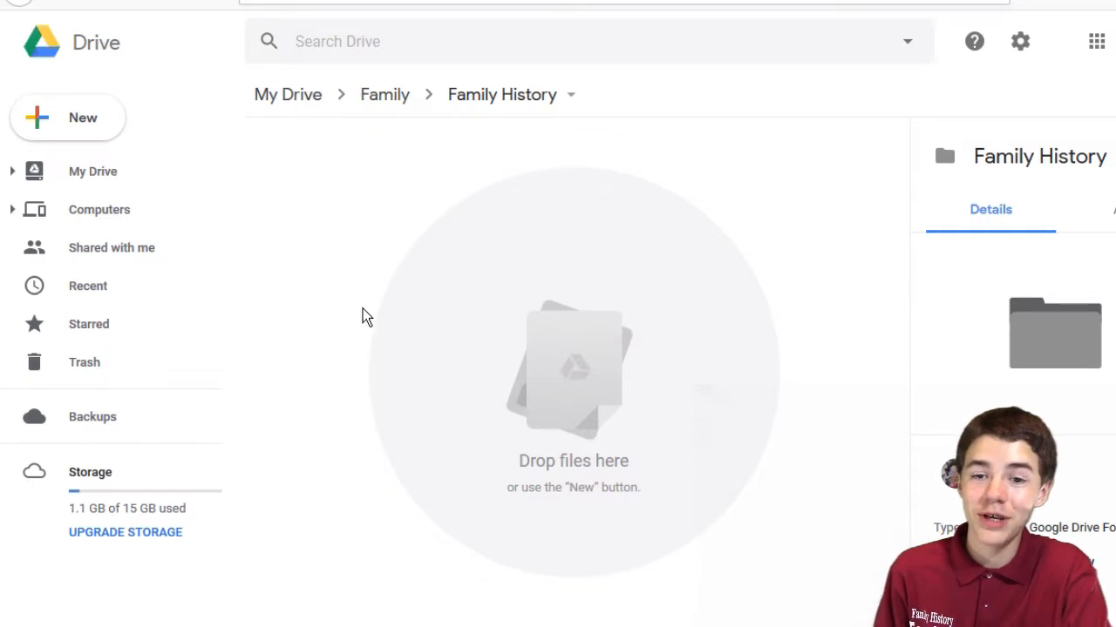
mouse_move(355, 305)
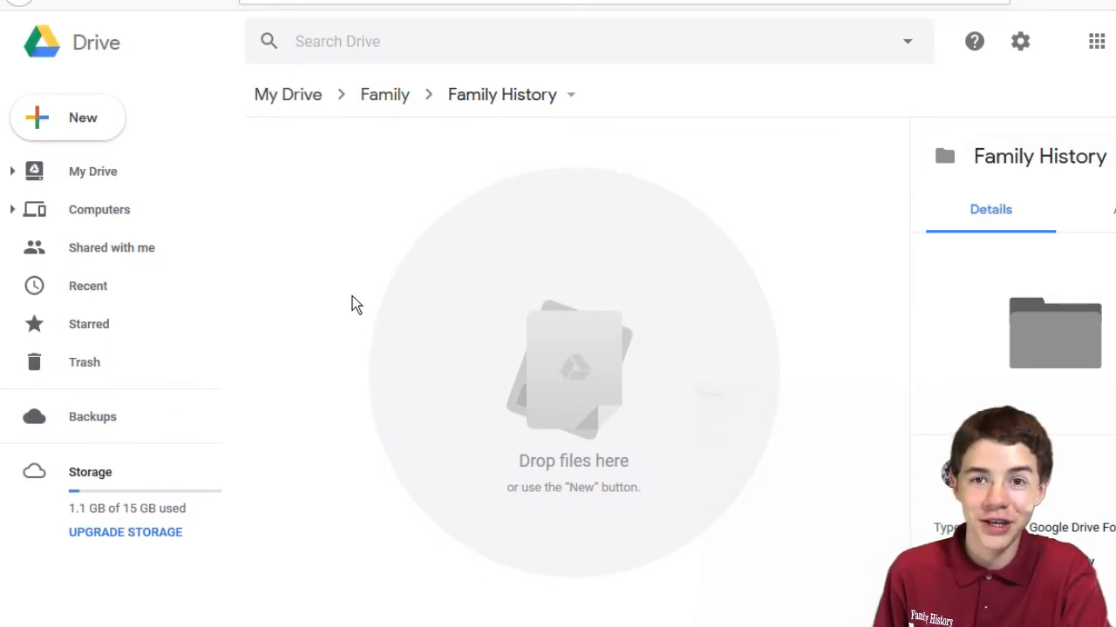
click(67, 118)
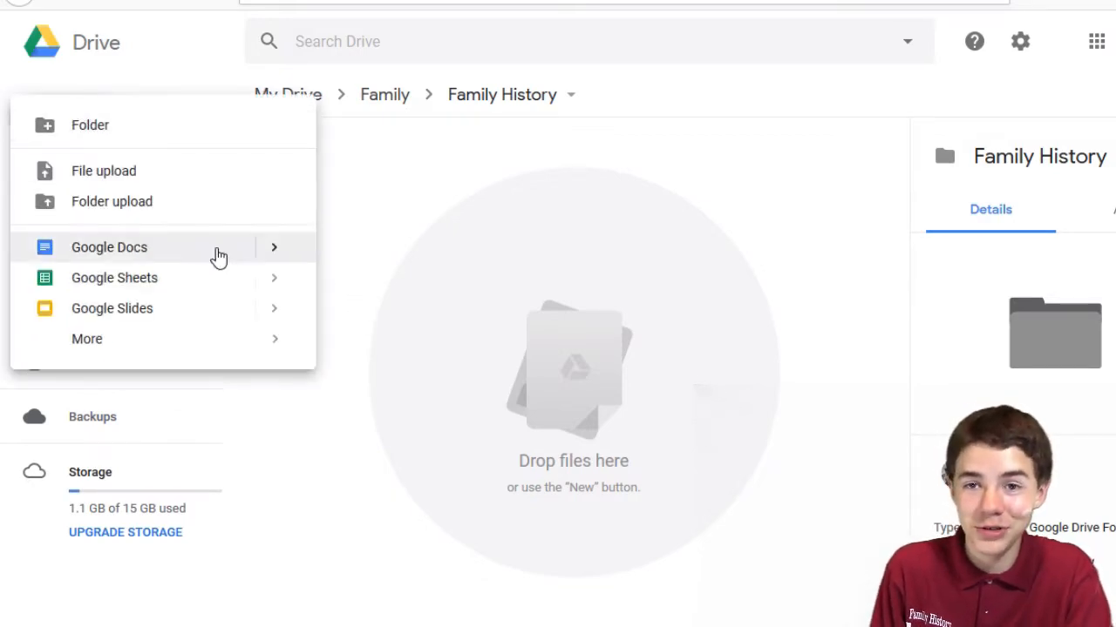
mouse_move(227, 339)
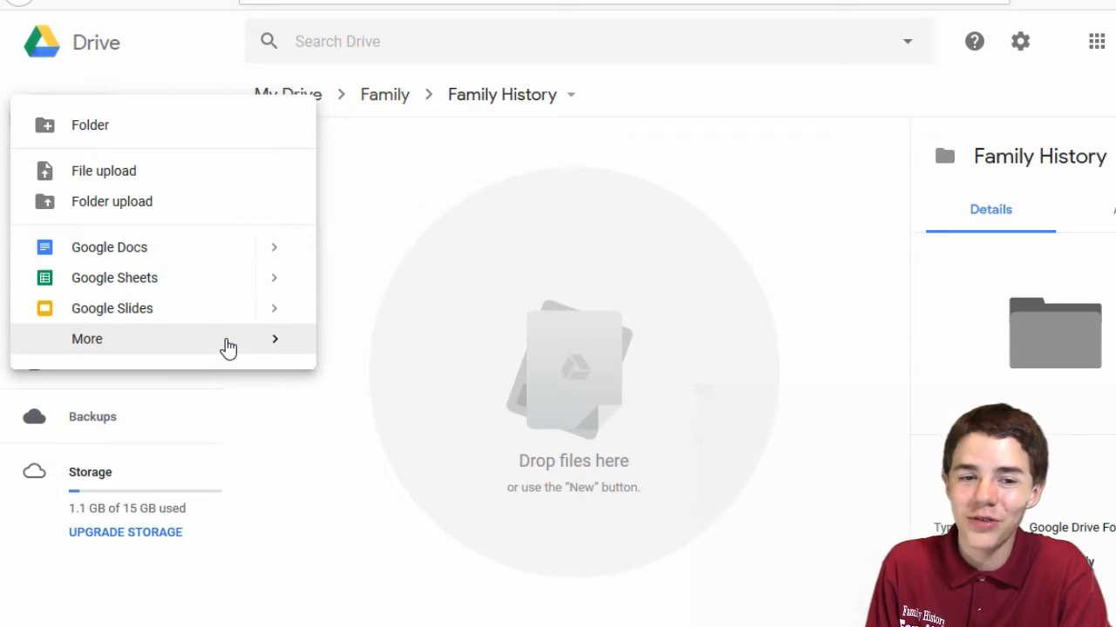
click(88, 340)
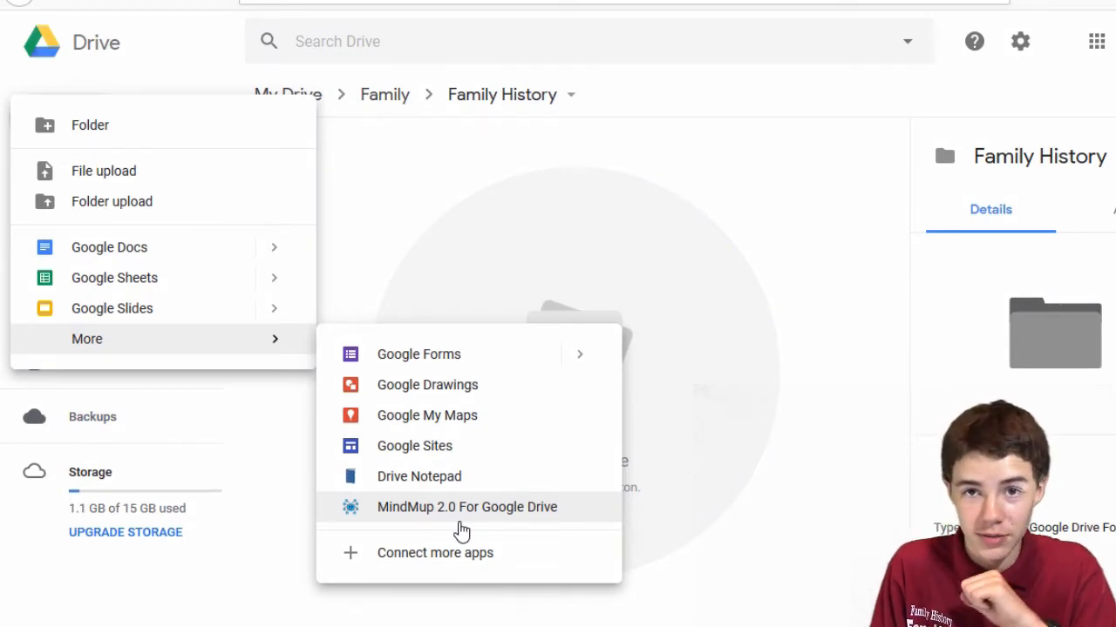
click(467, 508)
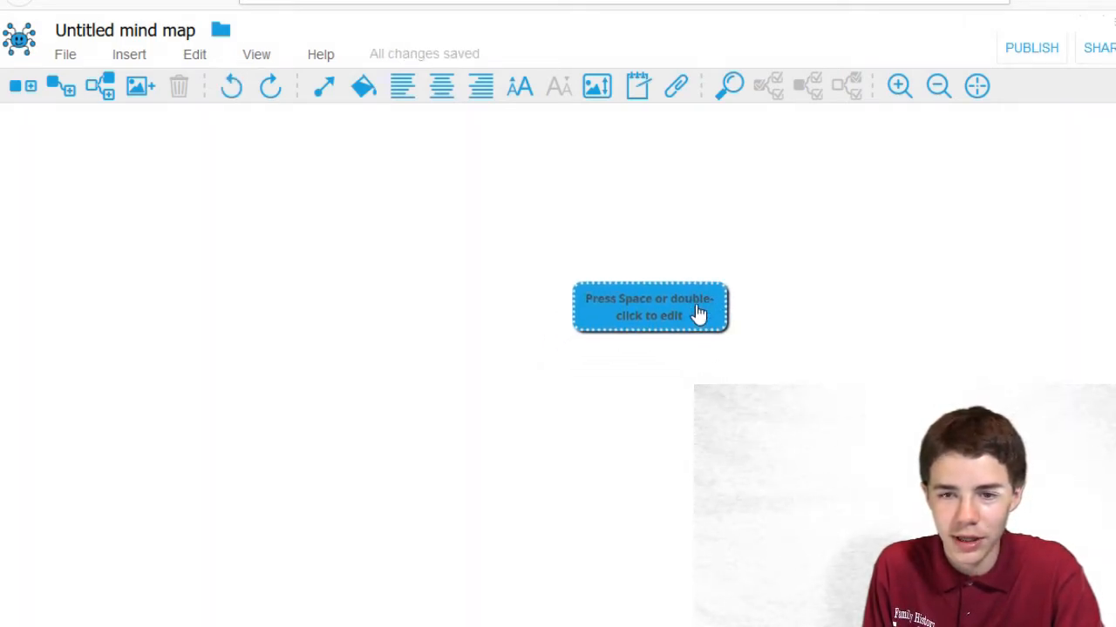
Step: Make the root node ask who David J Searcy's parents are, born 14 February 1846 in Lawrenceburg
drag(649, 306, 534, 341)
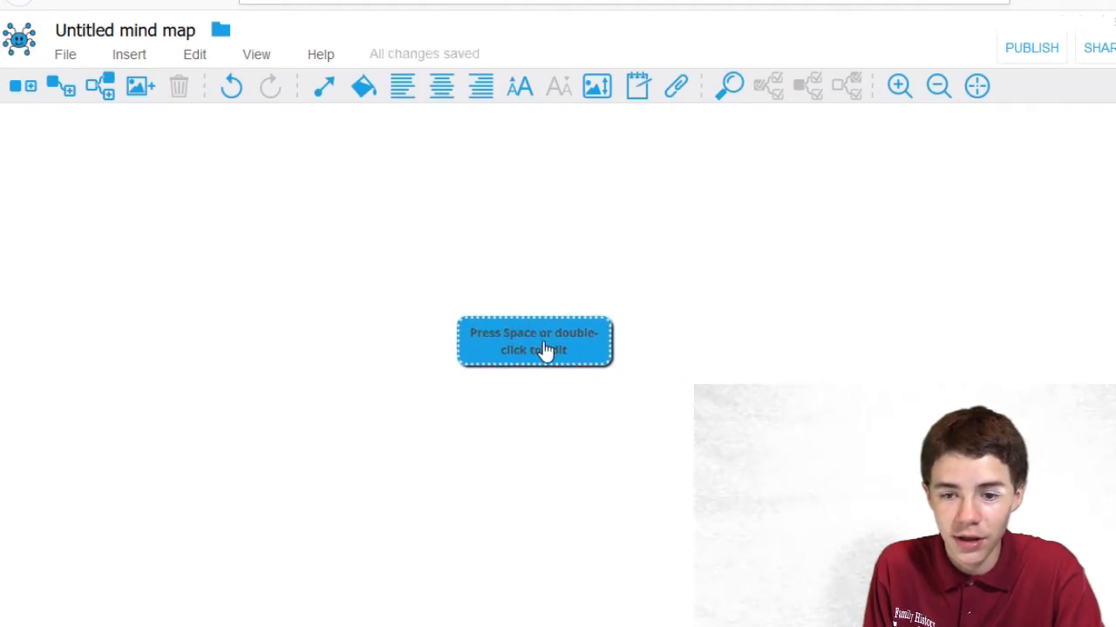
drag(535, 341, 451, 297)
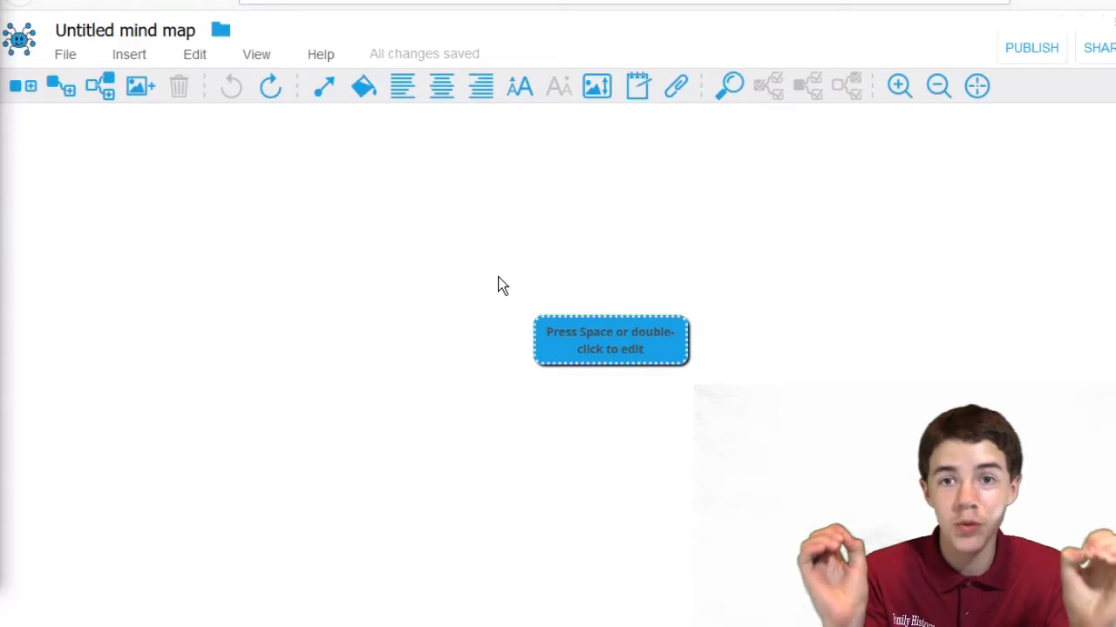
text(Who are the parents of David J Searcy, who was born on the 14th of February 1846 in Lawrenceburg, Anderson, Kentucky?)
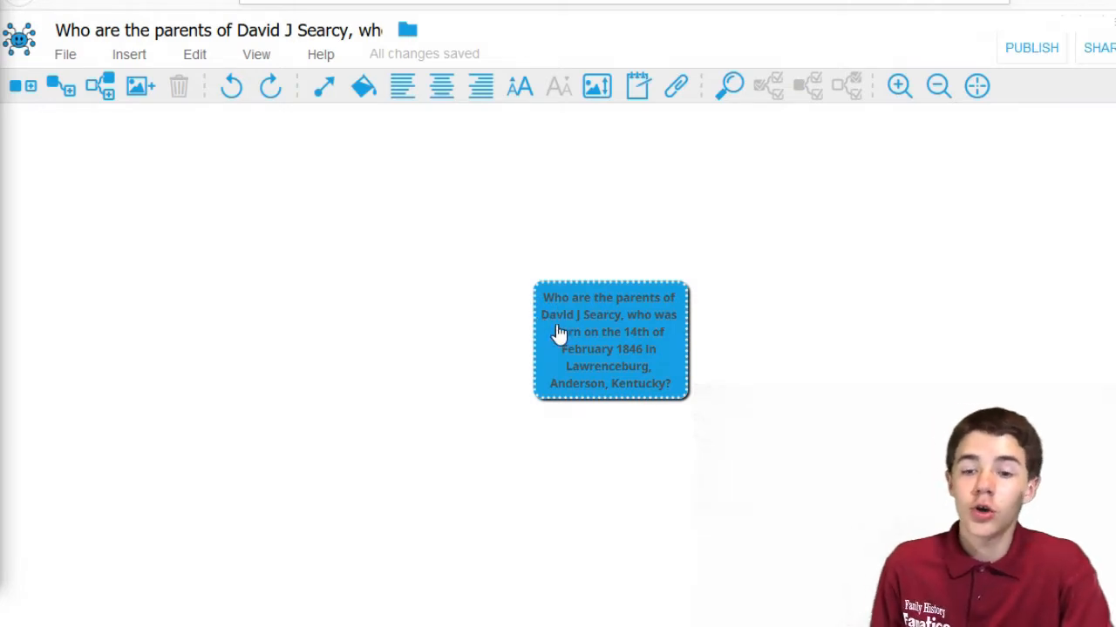
mouse_move(614, 349)
text(Find New Records That Show Which Parents Are David's)
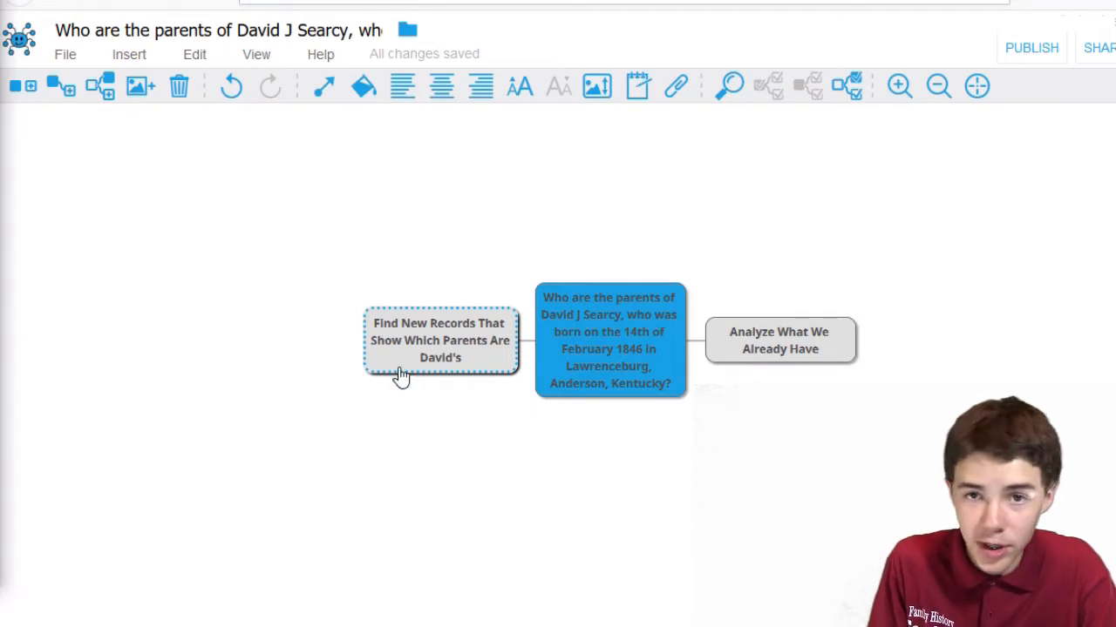
mouse_move(793, 353)
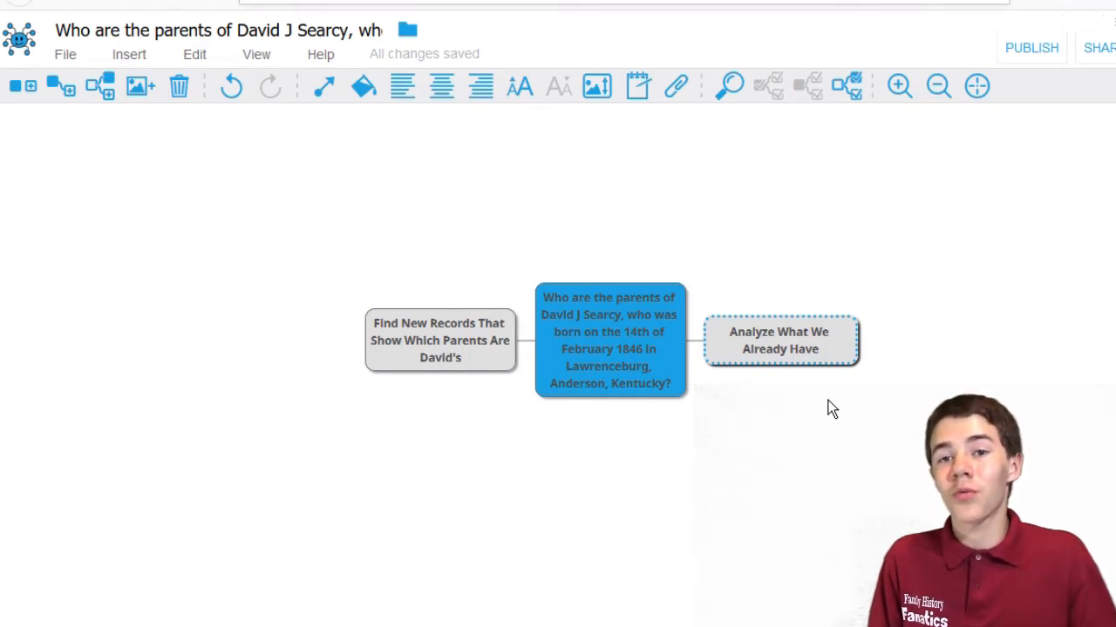
mouse_move(896, 433)
text(Check the Change Log)
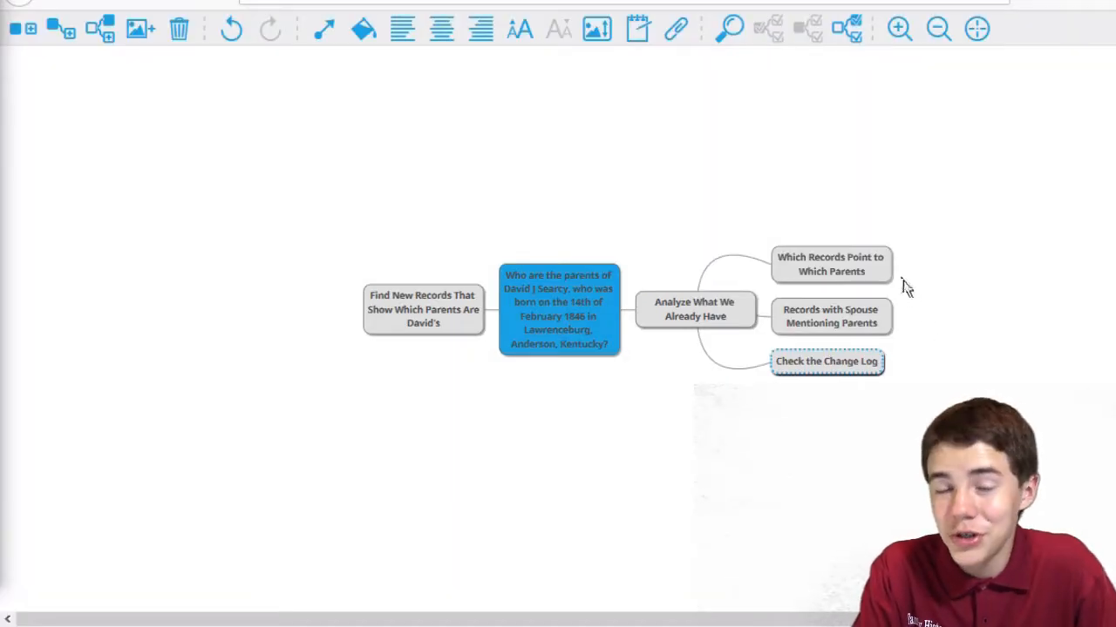
mouse_move(818, 292)
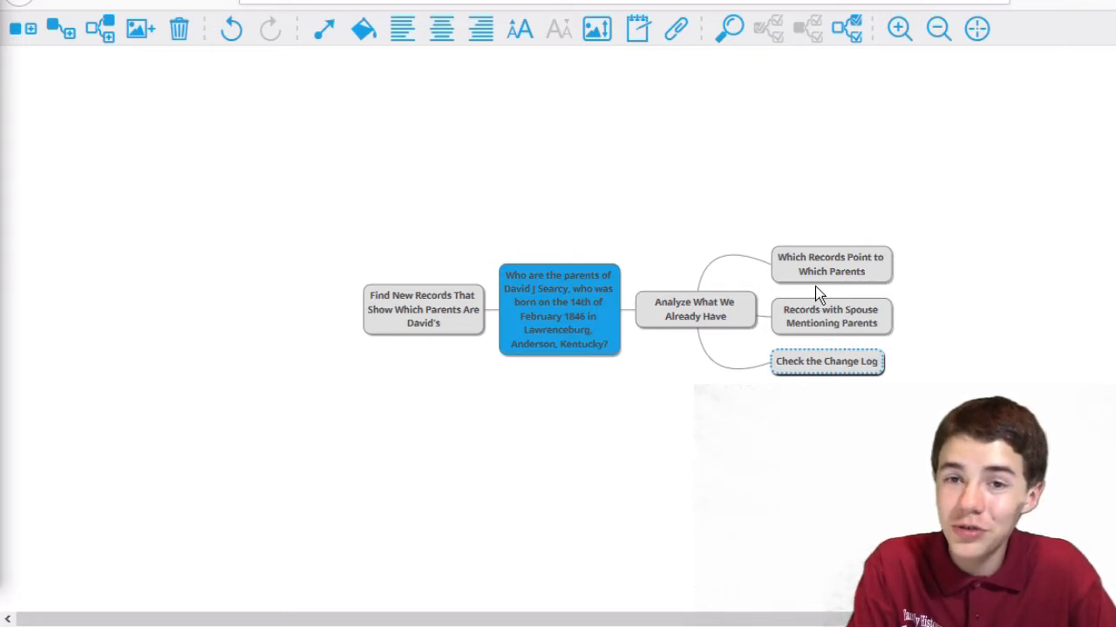
mouse_move(929, 283)
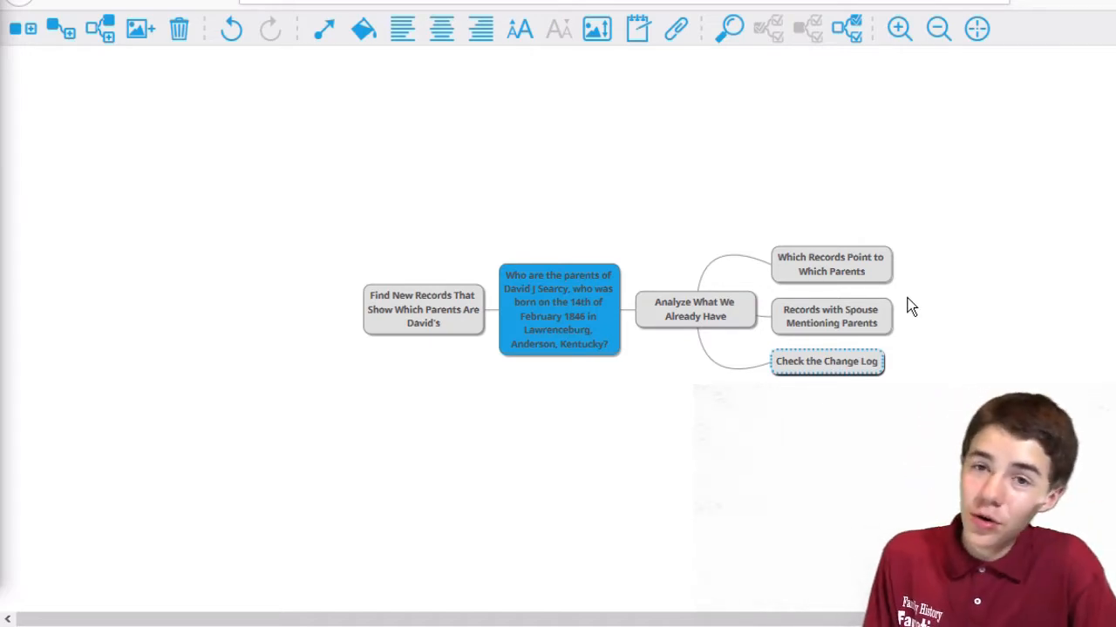
mouse_move(893, 292)
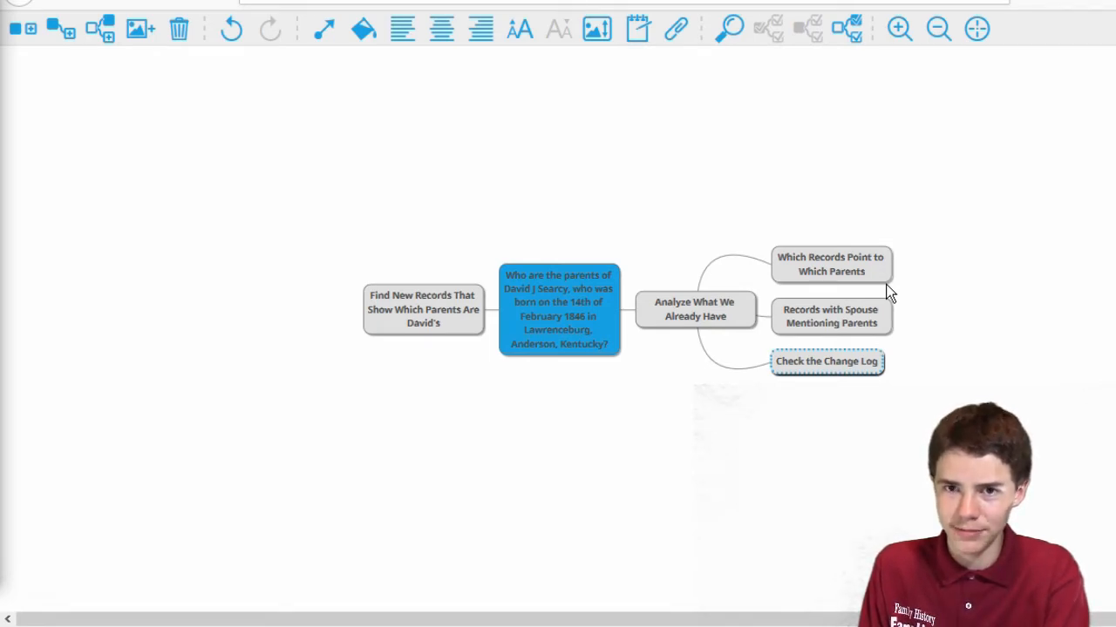
mouse_move(817, 394)
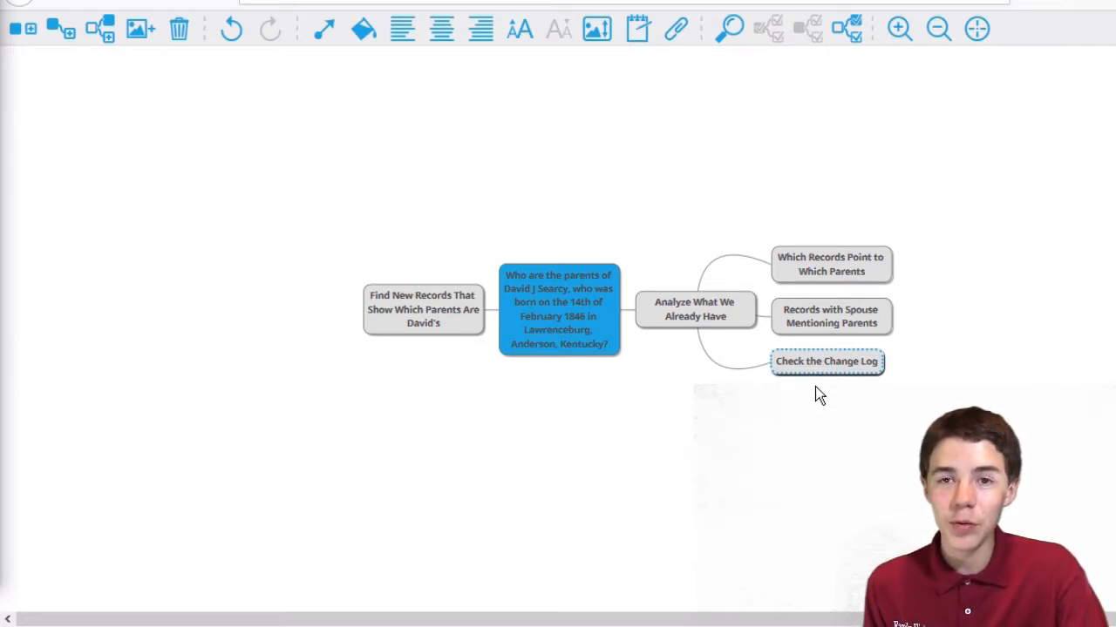
mouse_move(887, 292)
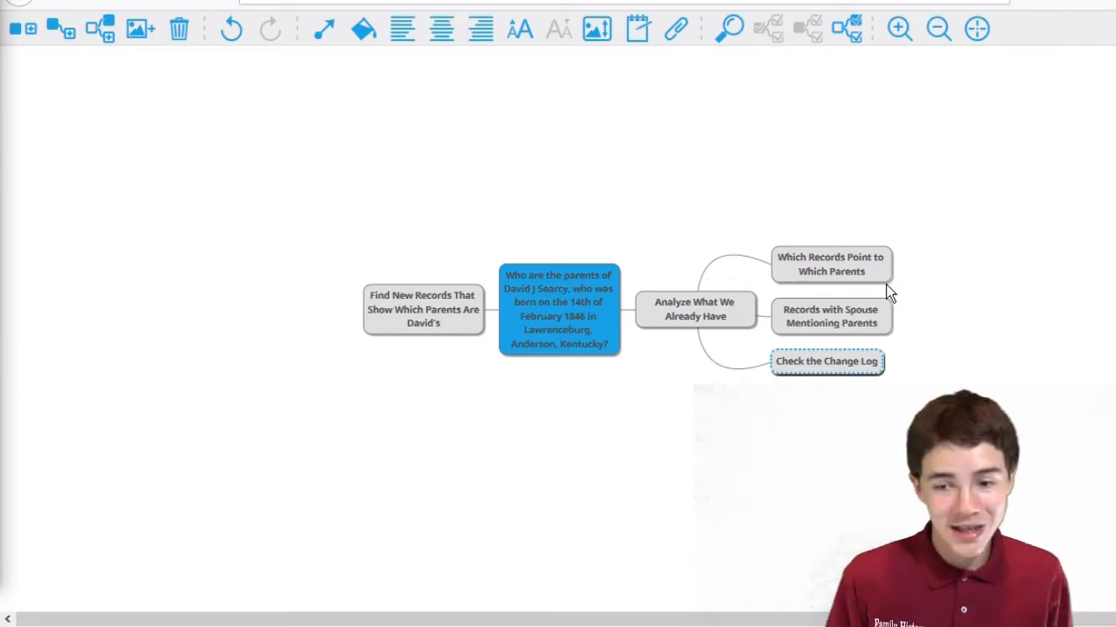
mouse_move(904, 325)
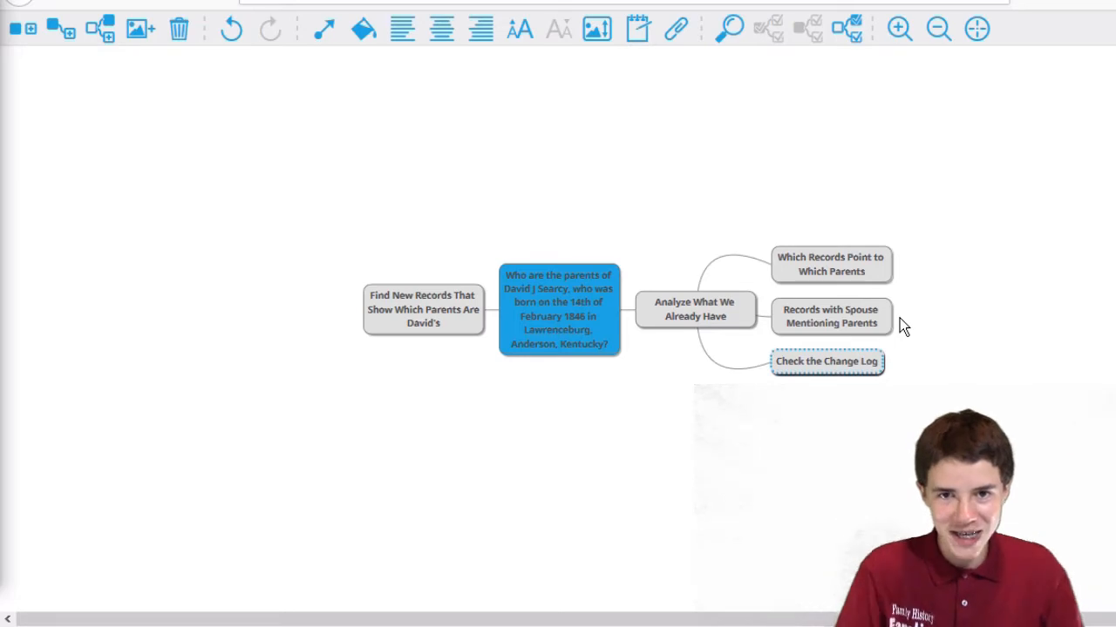
mouse_move(943, 343)
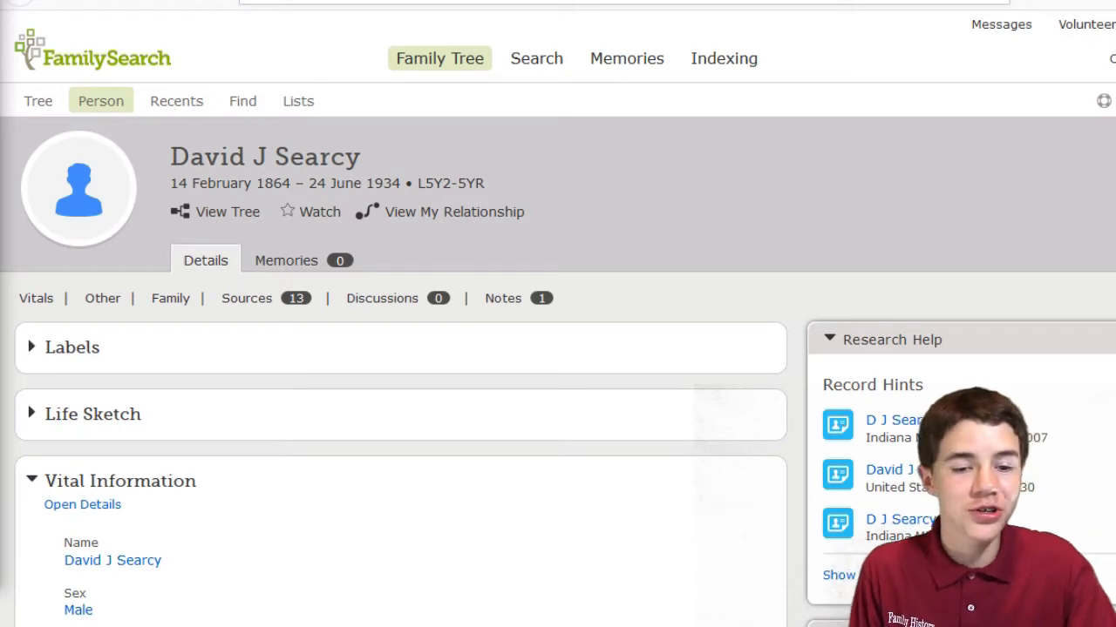
mouse_move(756, 228)
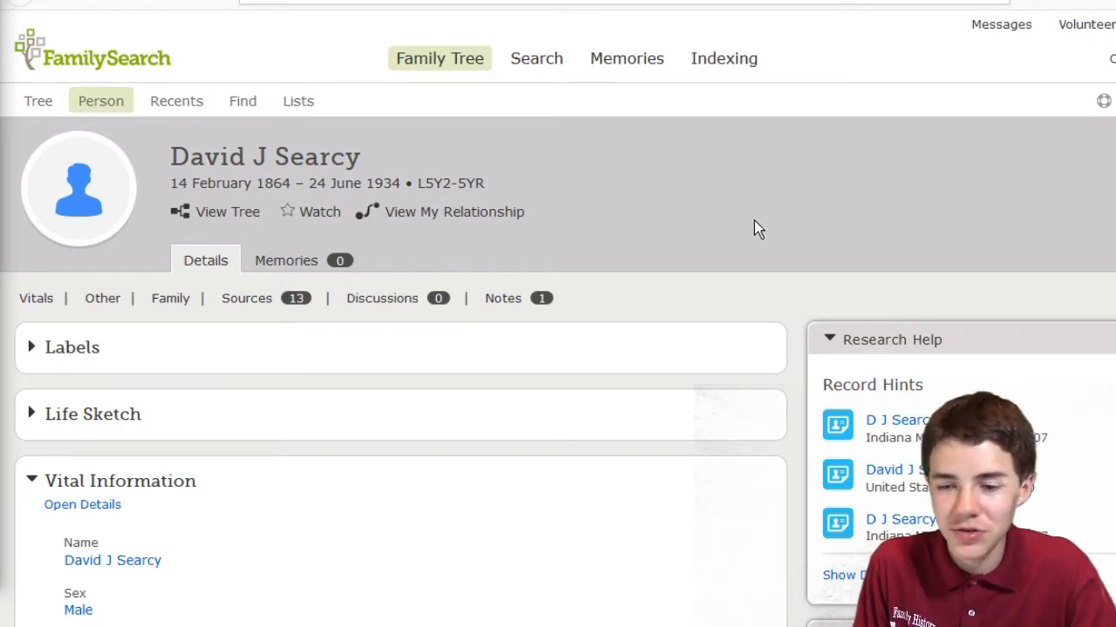
scroll(down, 3)
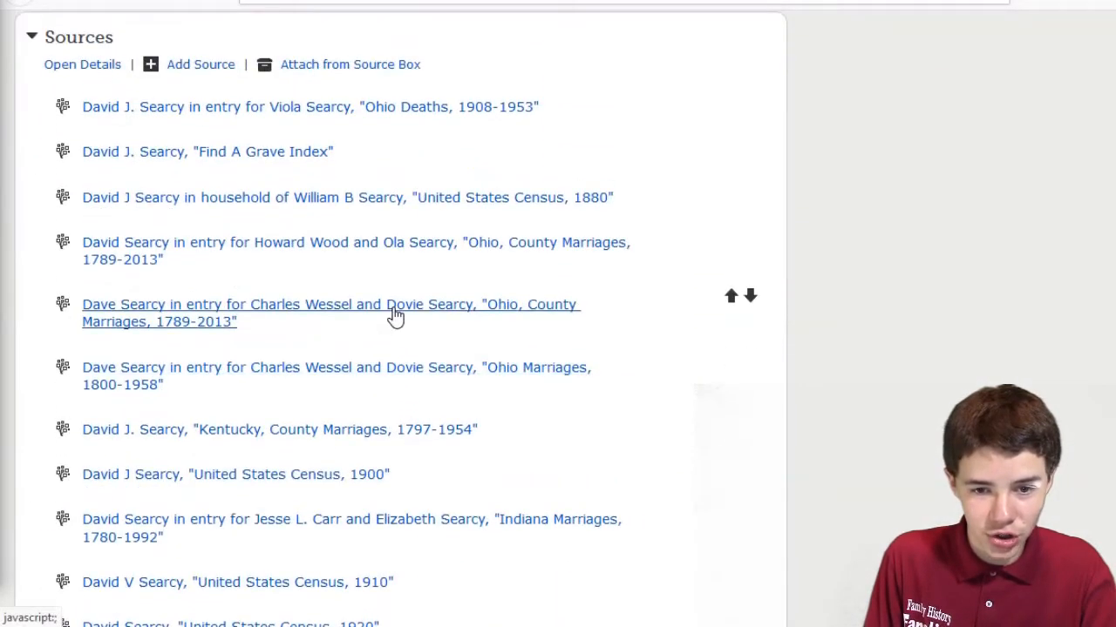
click(82, 64)
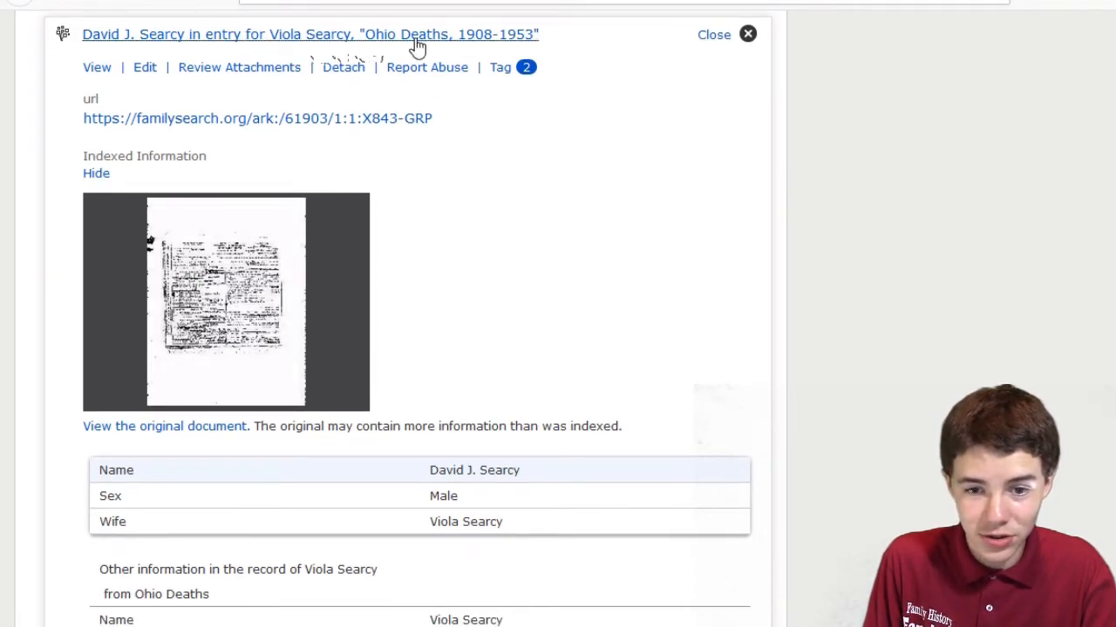
scroll(down, 3)
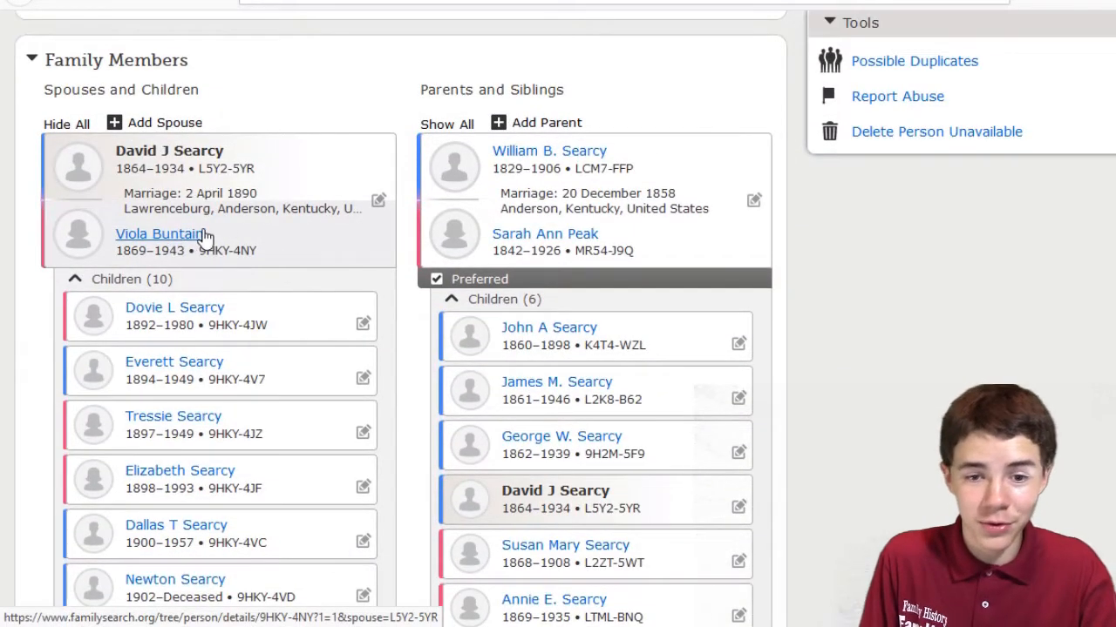
mouse_move(389, 270)
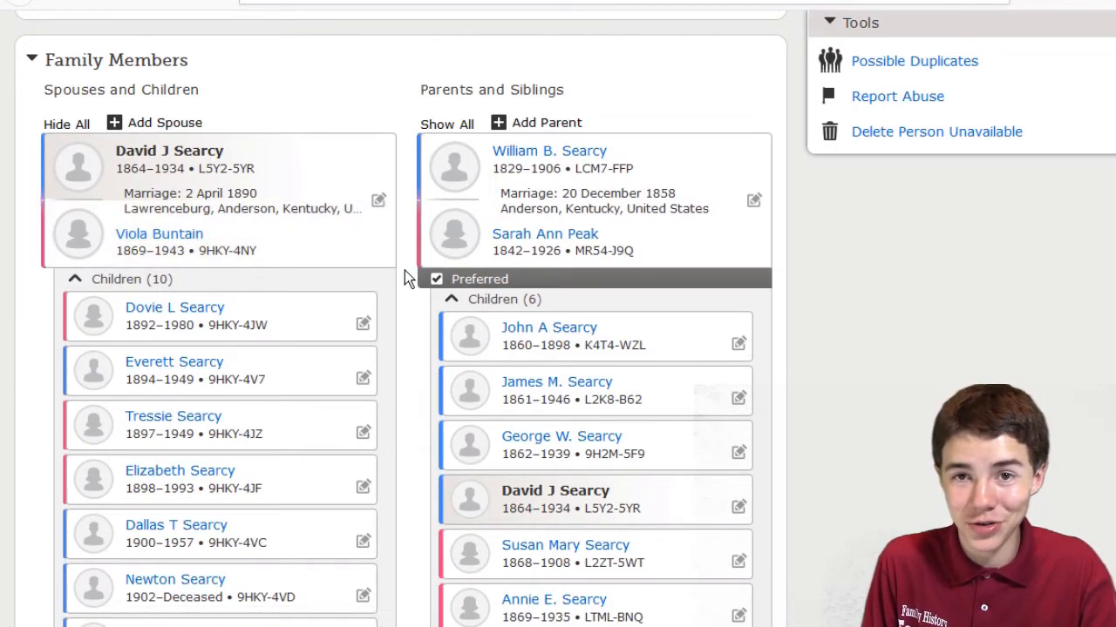
scroll(down, 3)
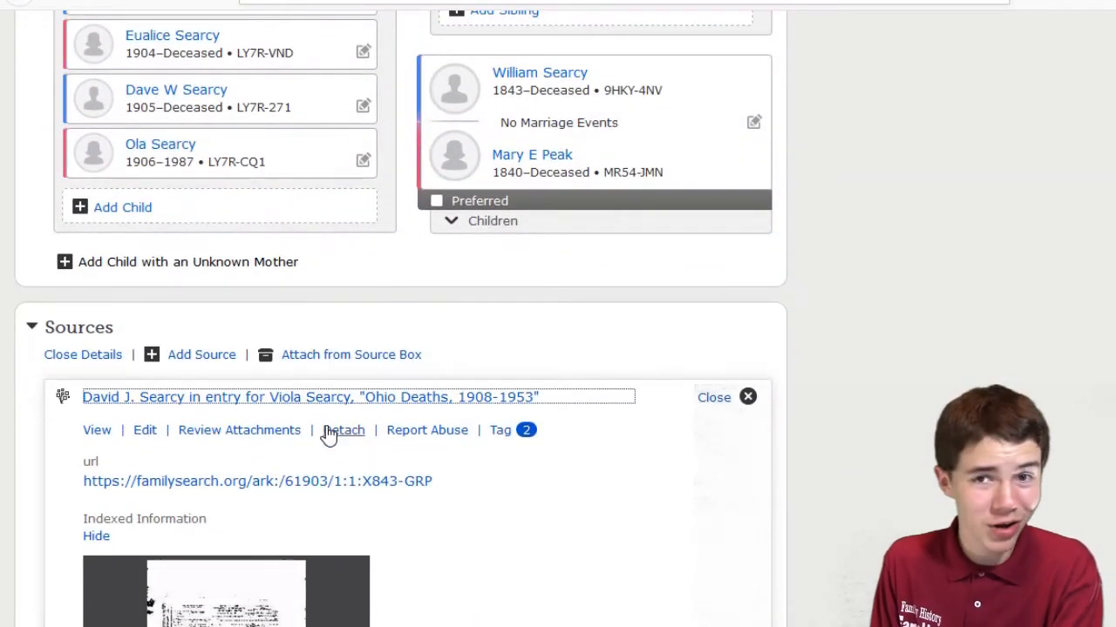
scroll(down, 3)
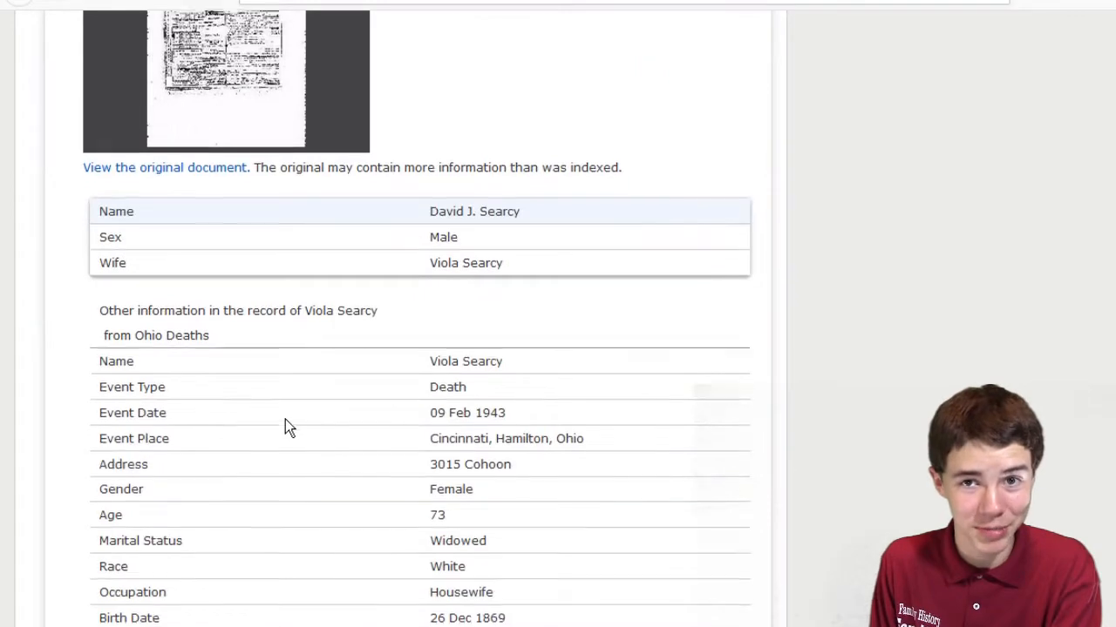
scroll(down, 3)
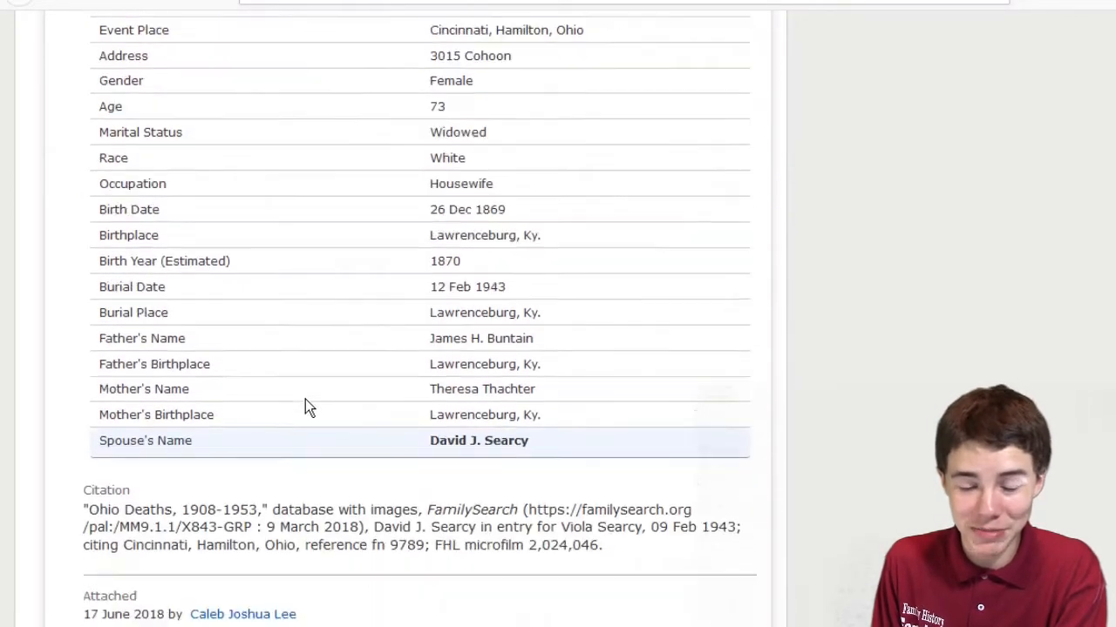
scroll(down, 3)
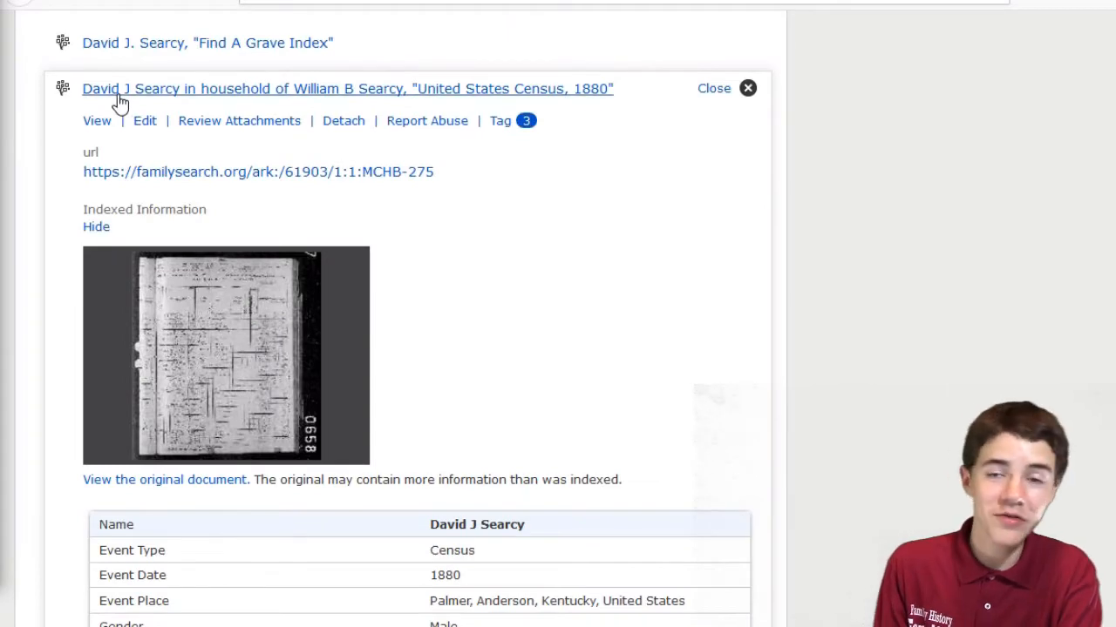
mouse_move(592, 192)
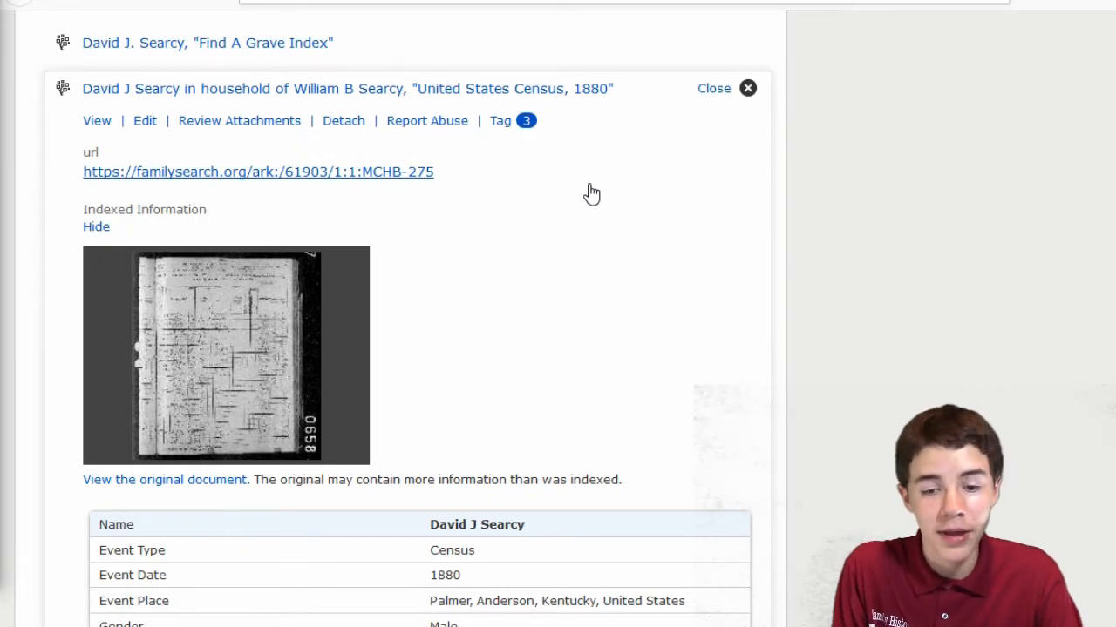
Step: Read the 1880 census showing David in William B Searcy's household, then close it
click(747, 88)
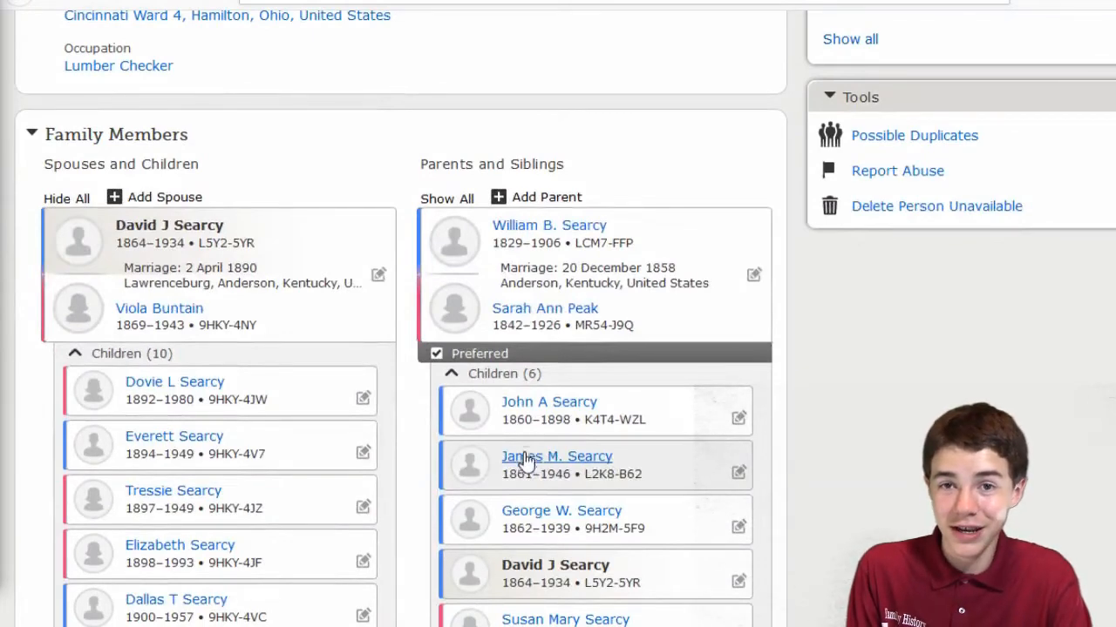
scroll(down, 3)
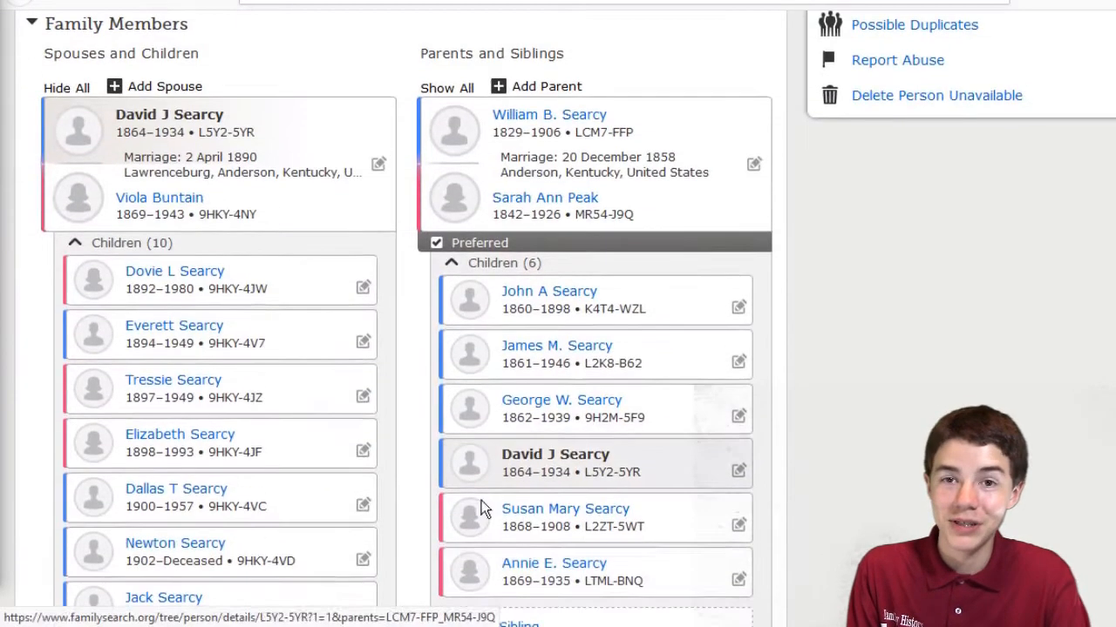
scroll(down, 3)
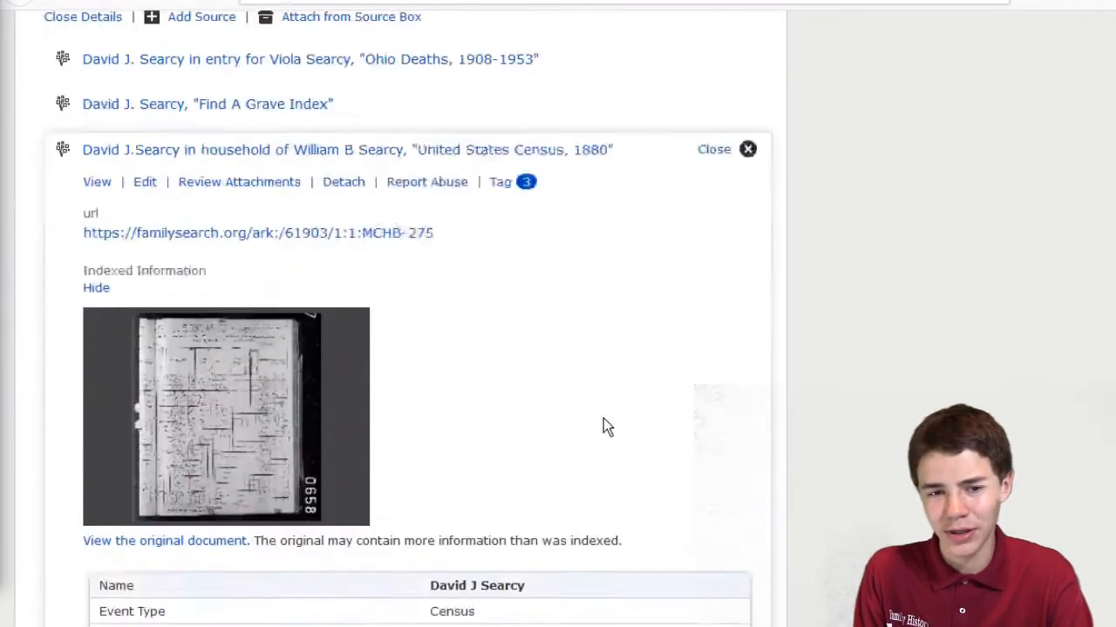
scroll(down, 3)
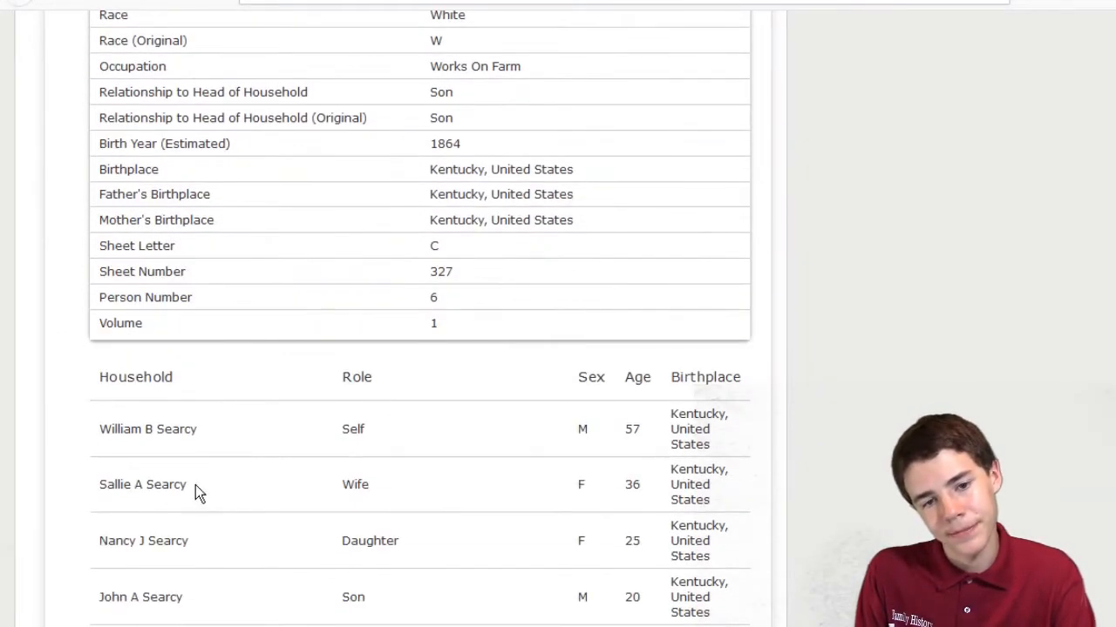
double_click(142, 484)
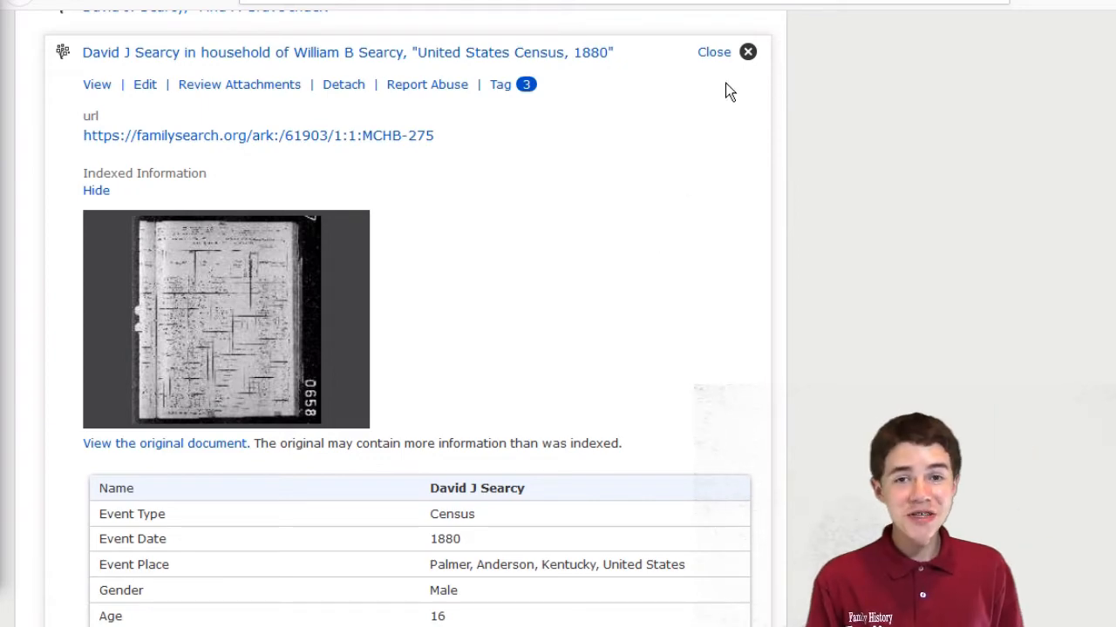
click(747, 52)
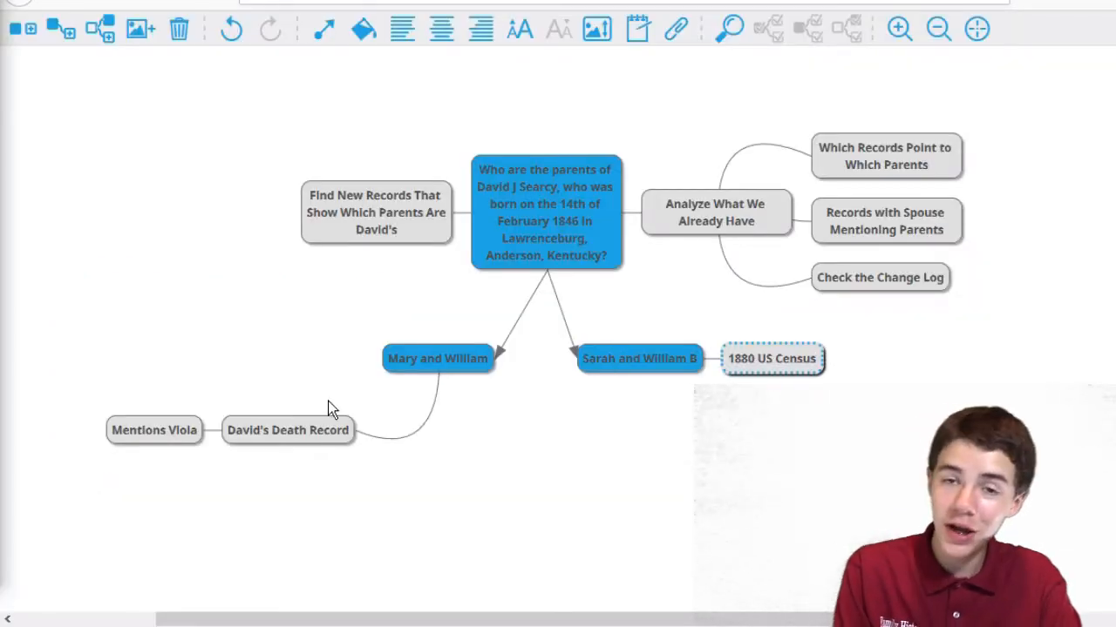
mouse_move(488, 467)
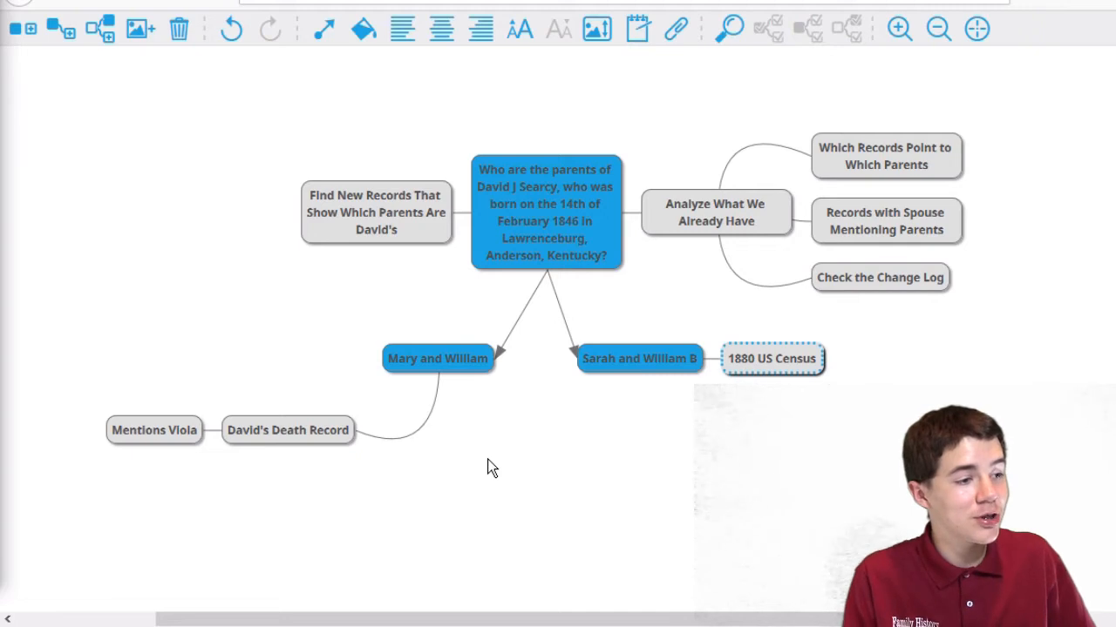
mouse_move(358, 403)
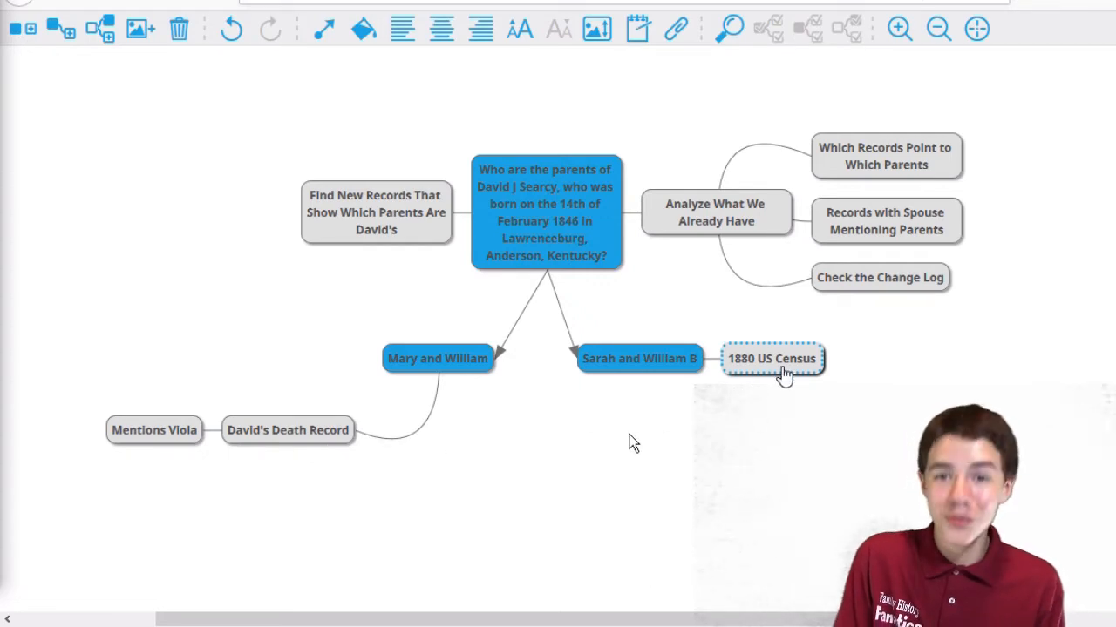
mouse_move(799, 349)
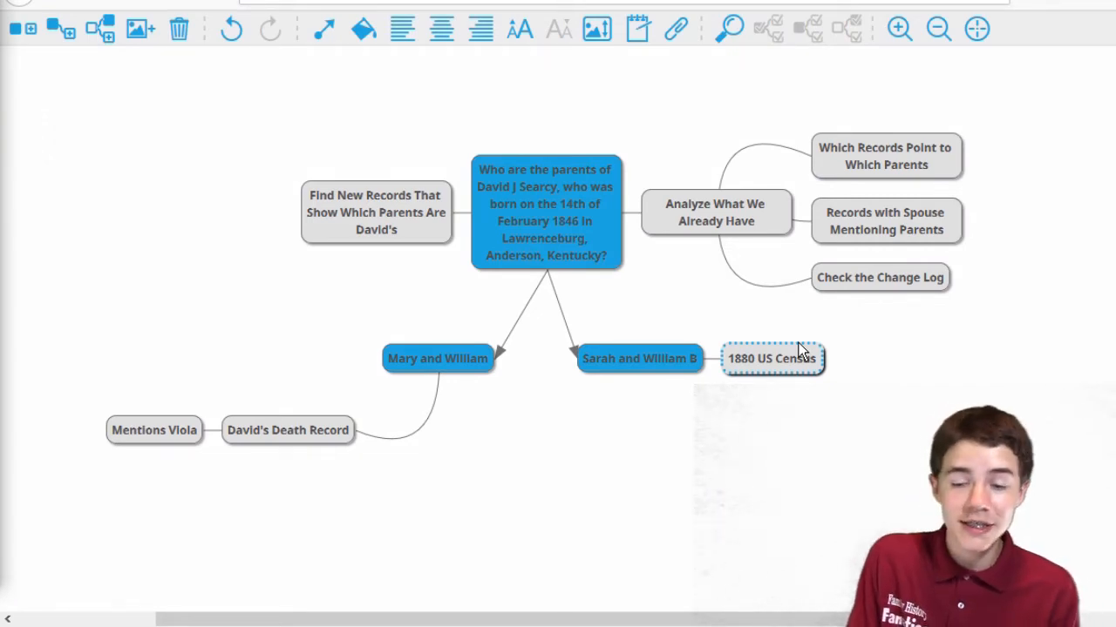
mouse_move(706, 386)
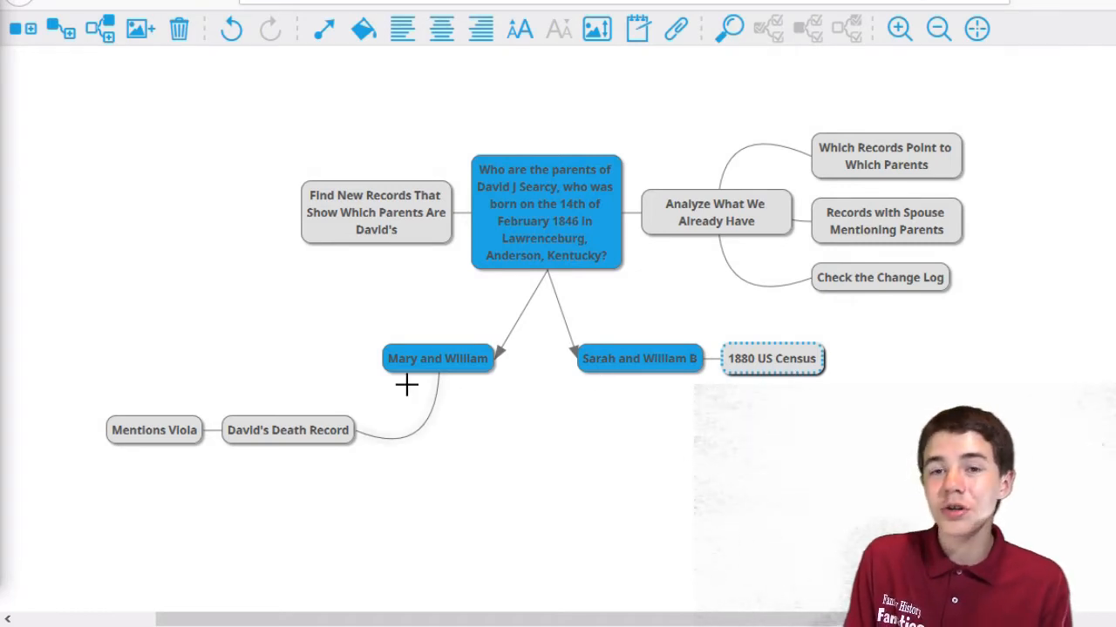
mouse_move(331, 445)
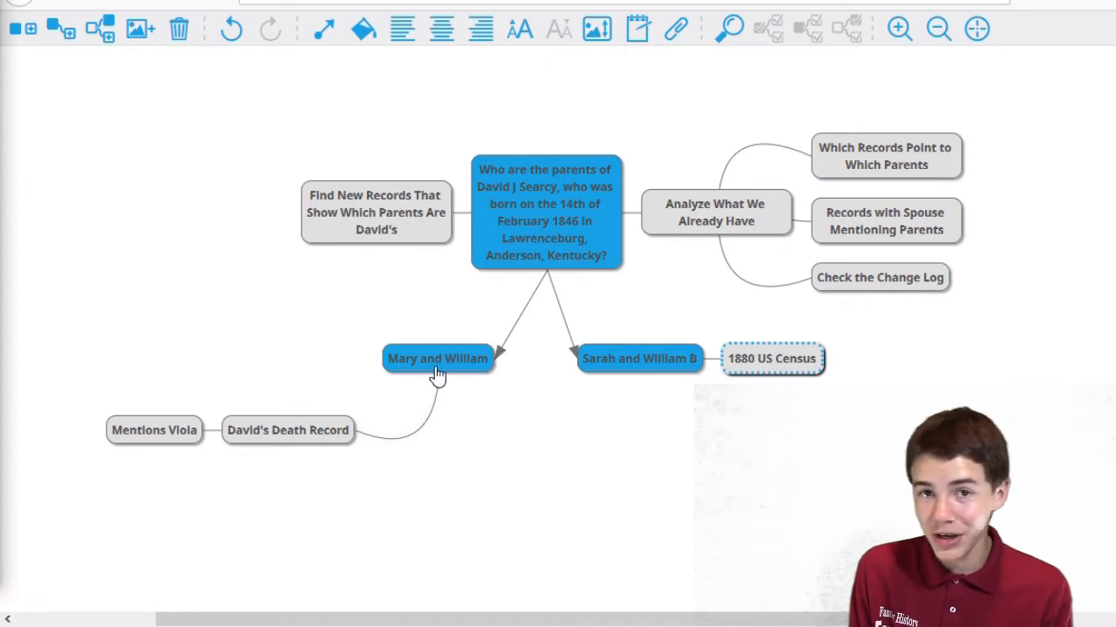
mouse_move(176, 443)
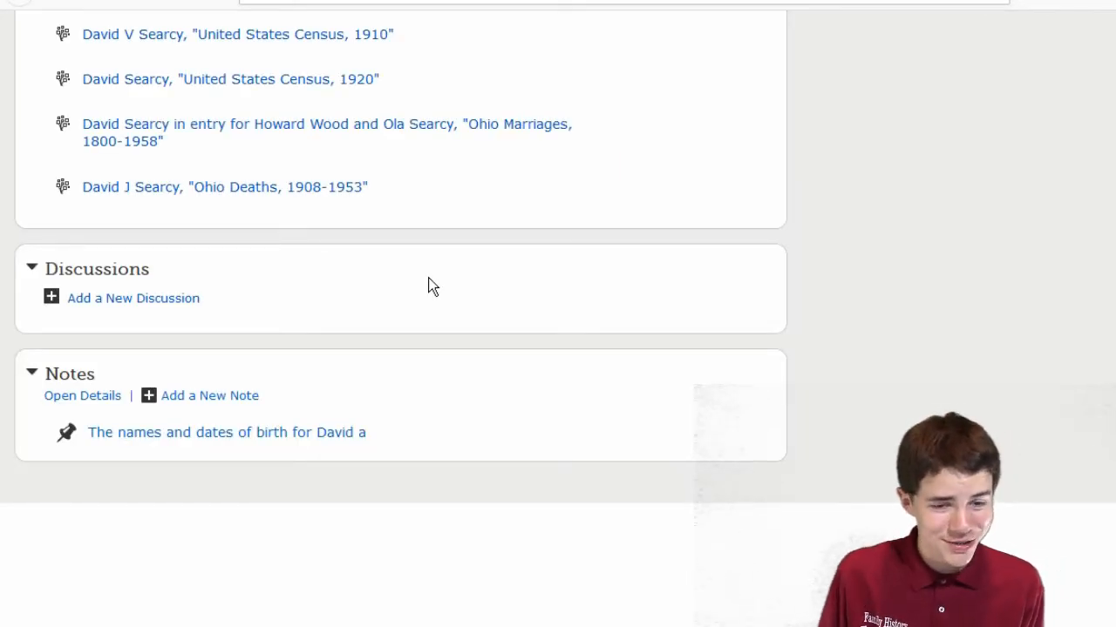
scroll(down, 3)
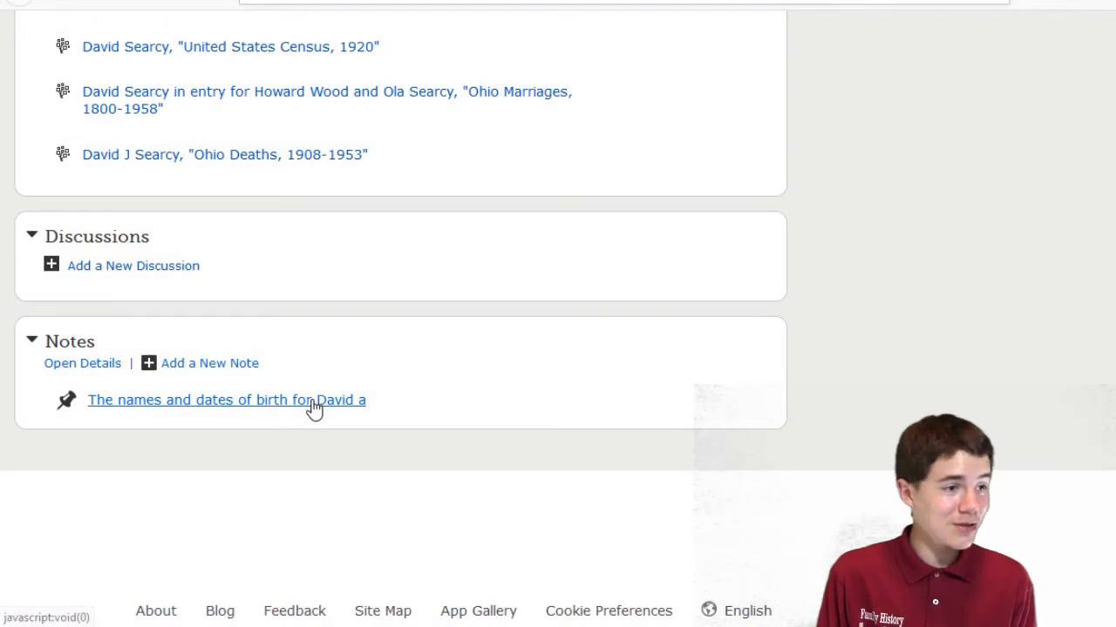
click(227, 400)
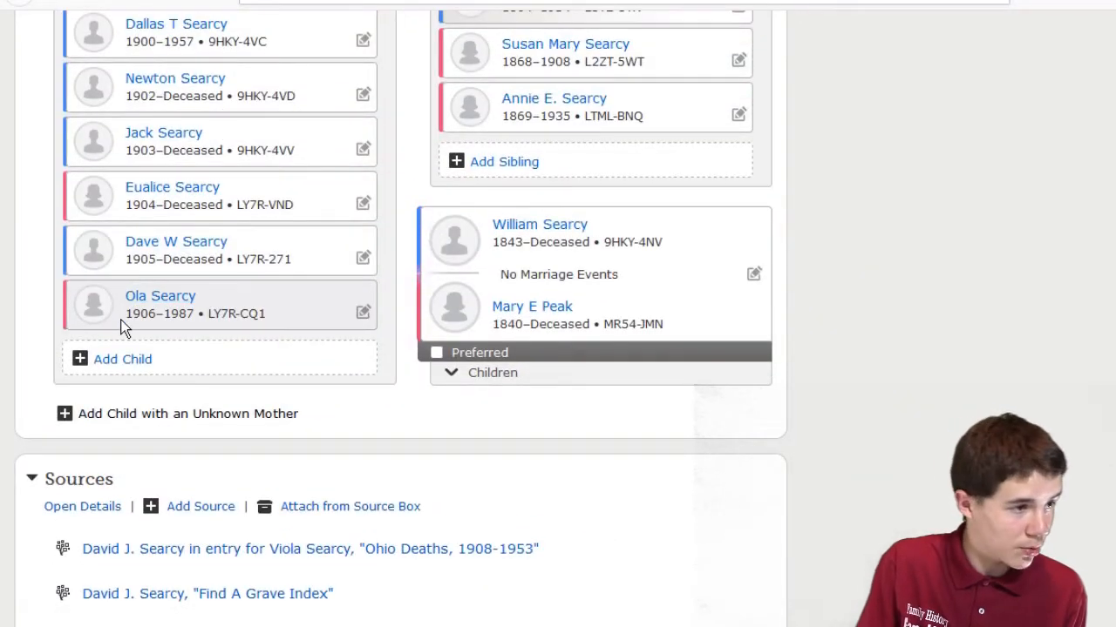
mouse_move(244, 347)
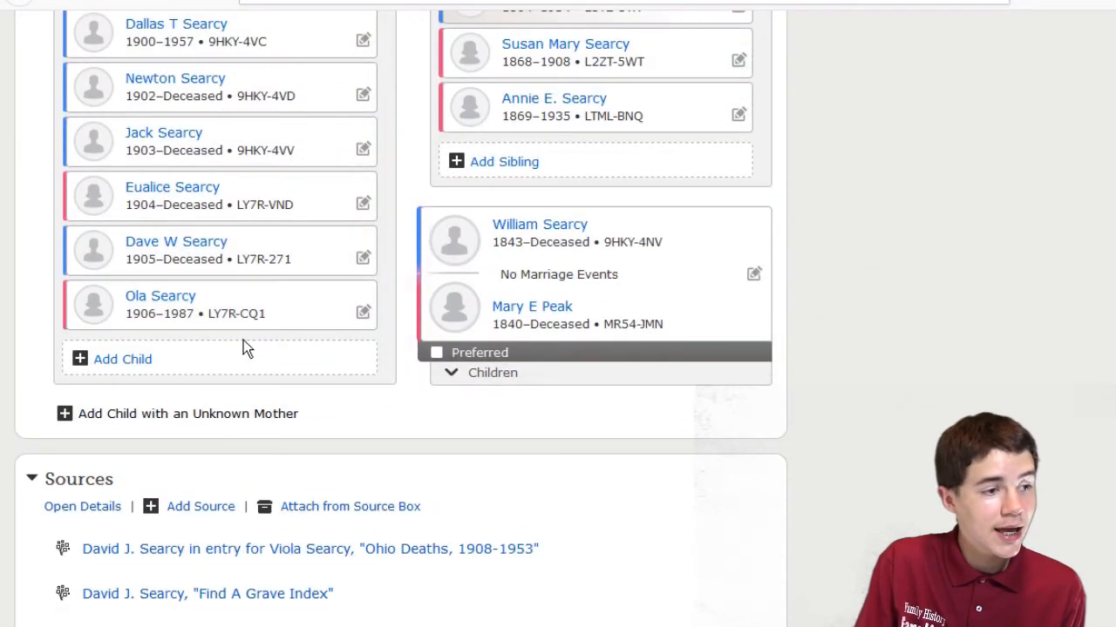
scroll(down, 3)
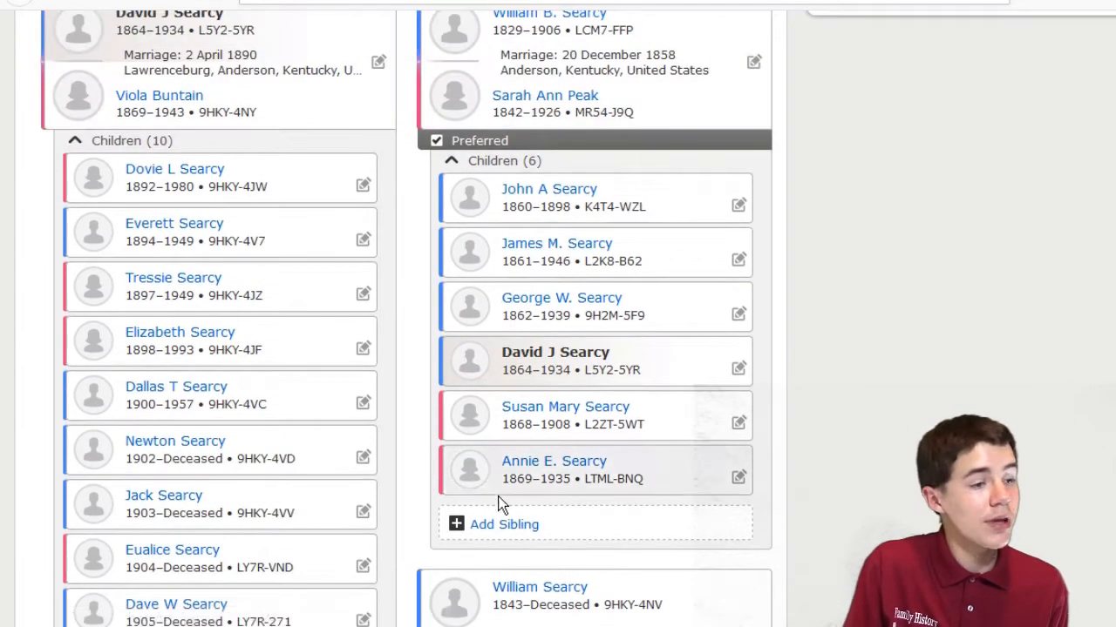
scroll(down, 3)
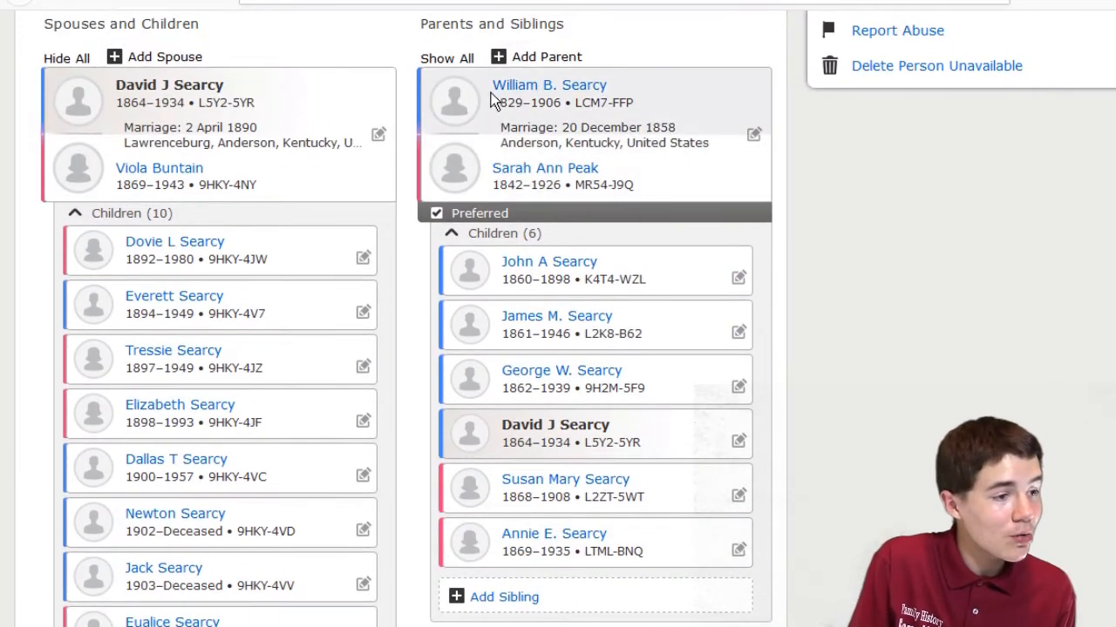
double_click(545, 103)
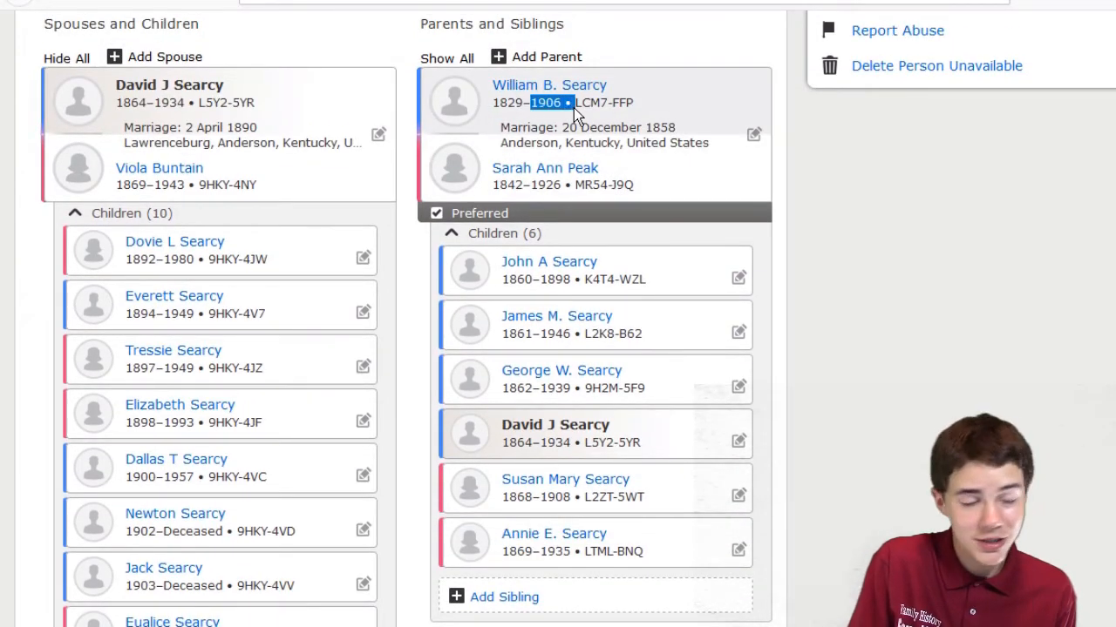
mouse_move(529, 189)
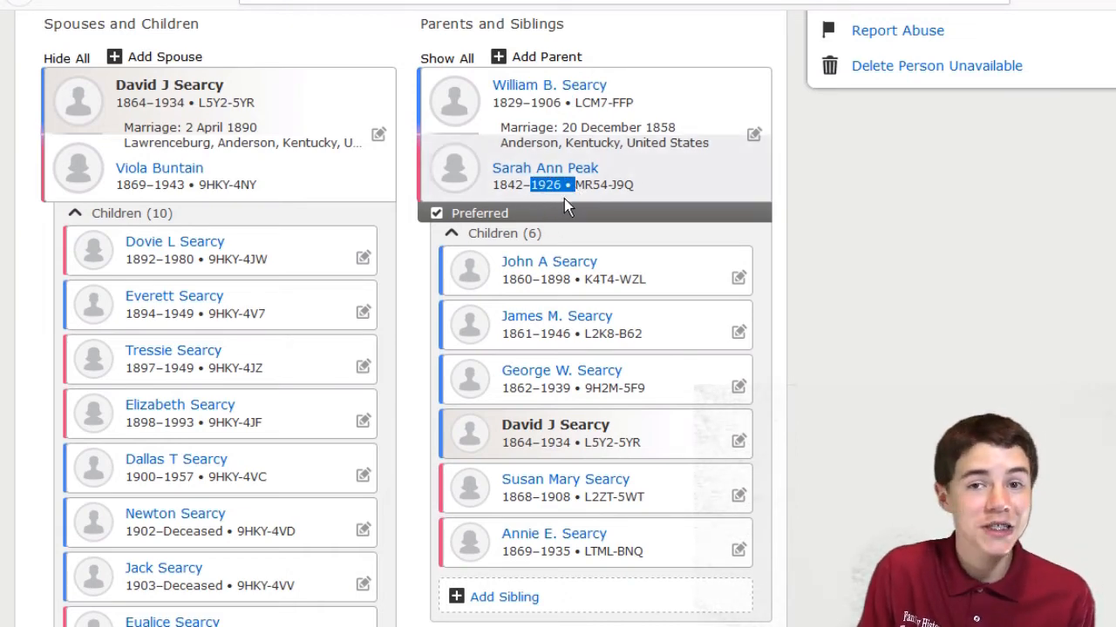
scroll(down, 3)
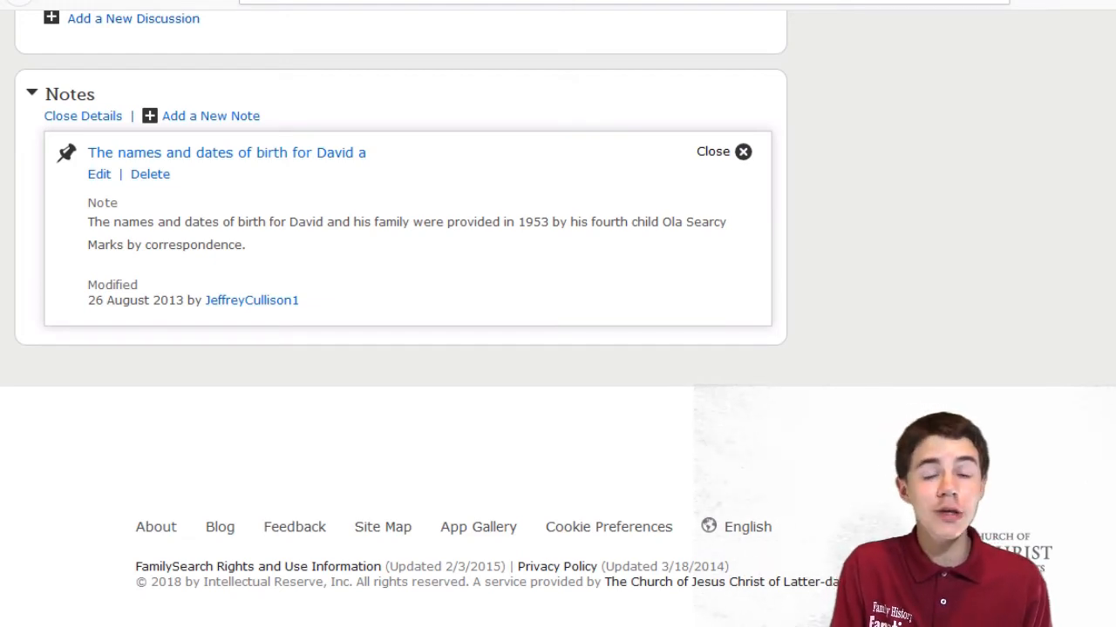
click(82, 116)
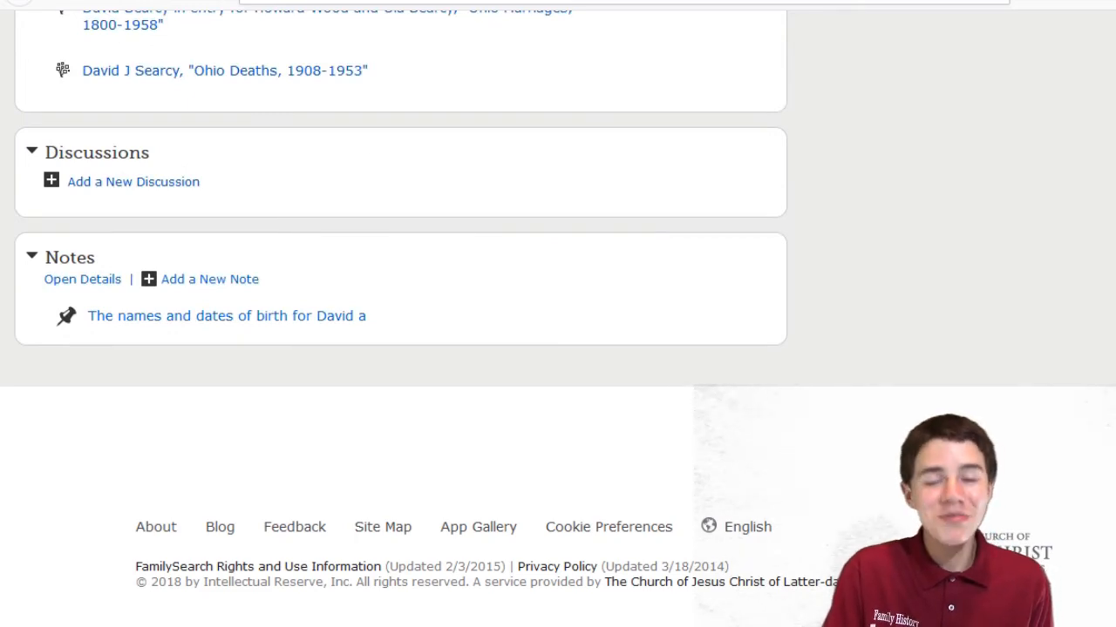
mouse_move(340, 202)
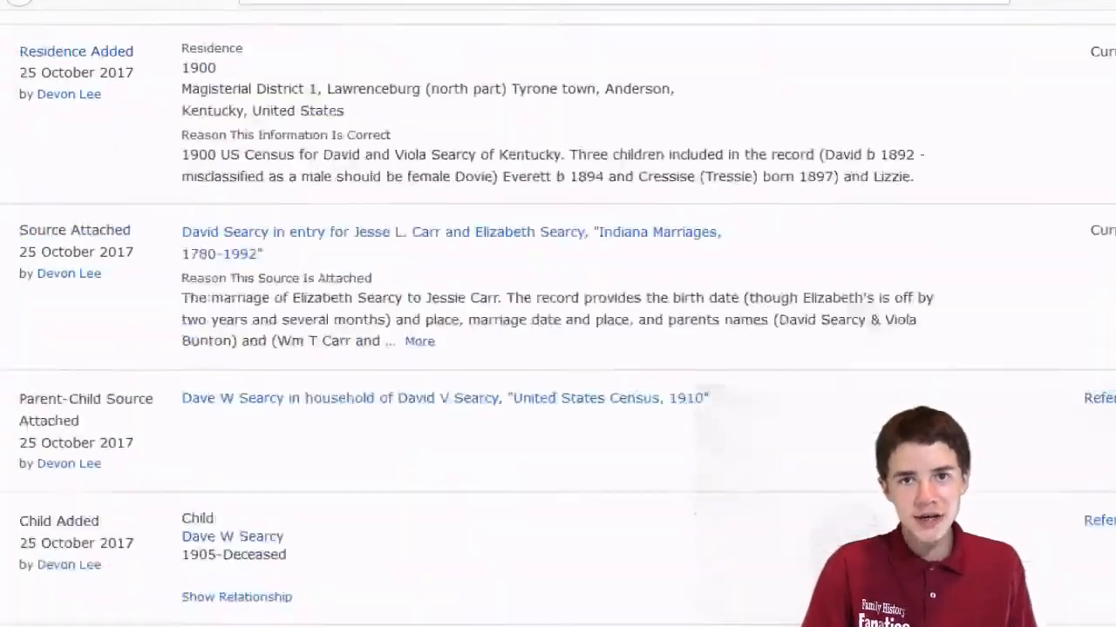
scroll(down, 3)
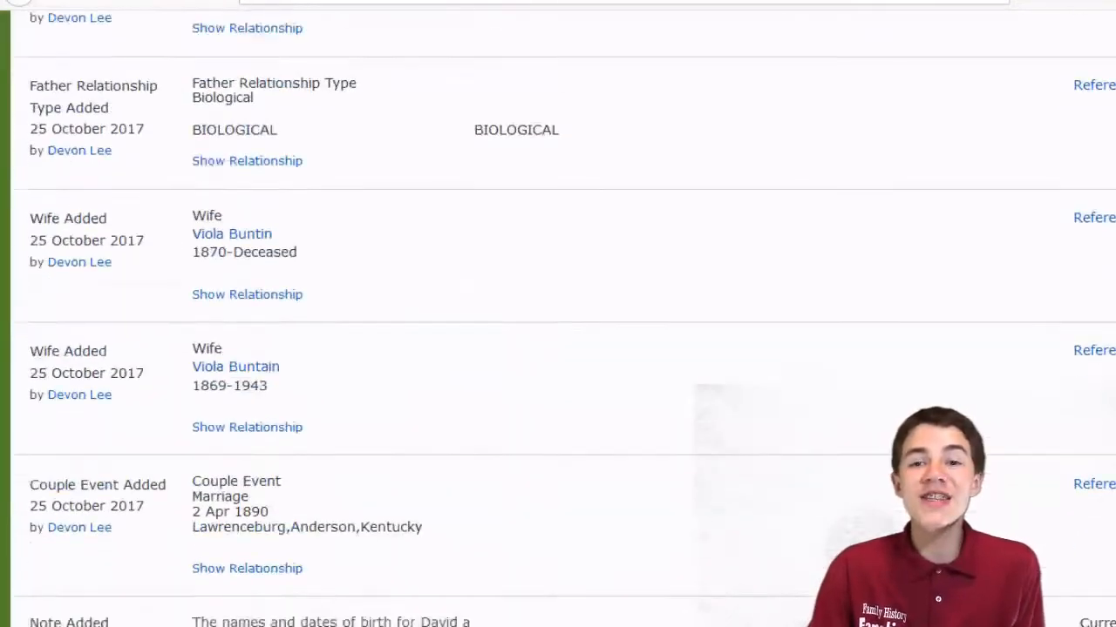
scroll(down, 3)
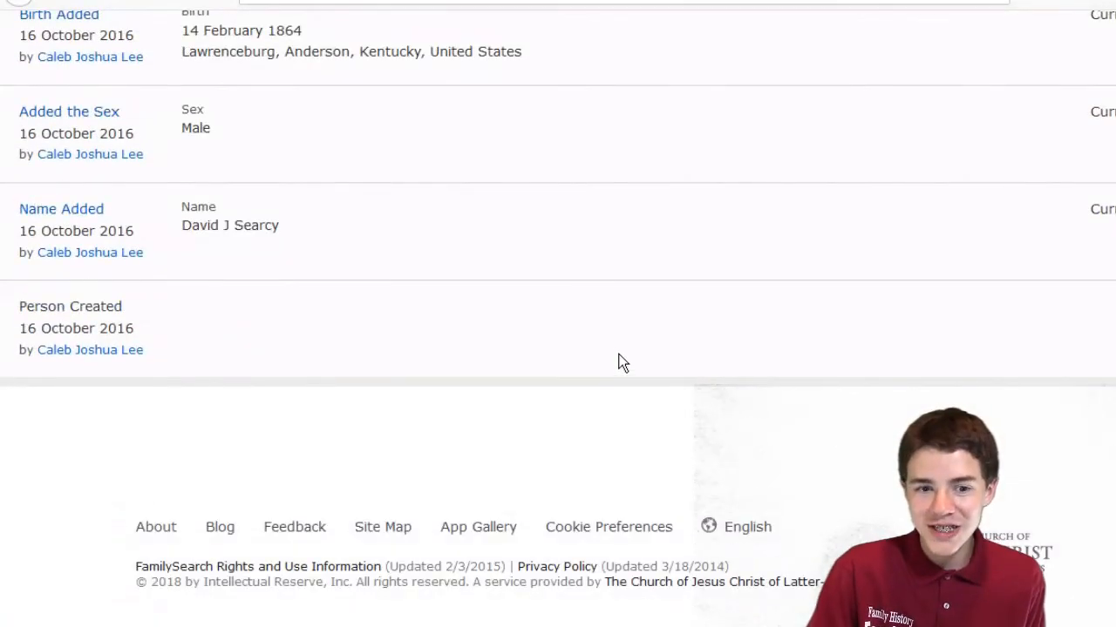
mouse_move(305, 377)
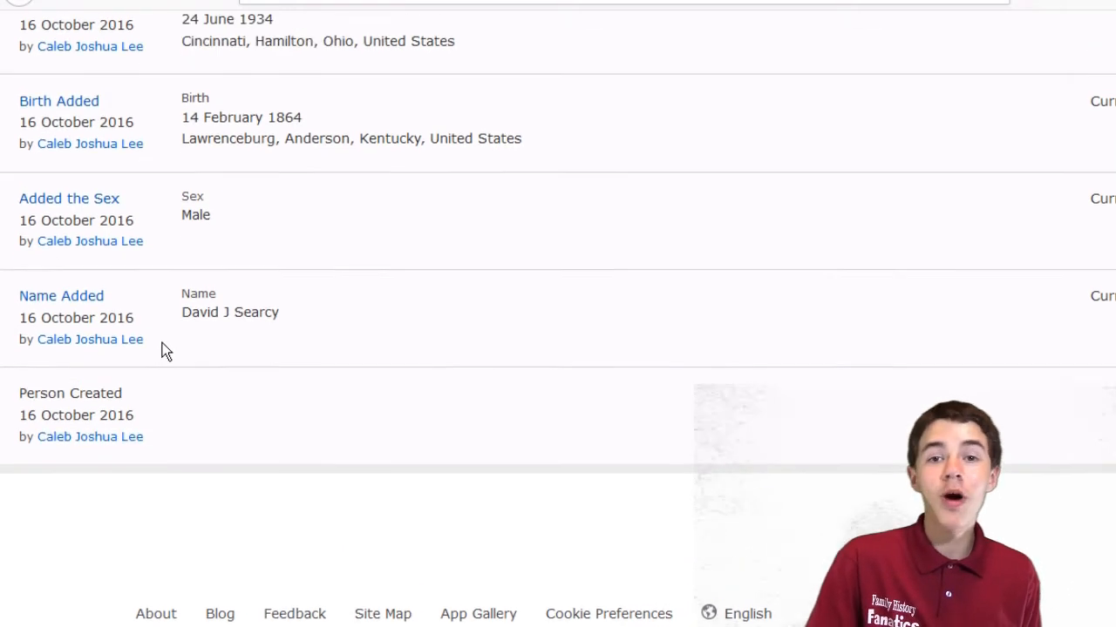
scroll(down, 3)
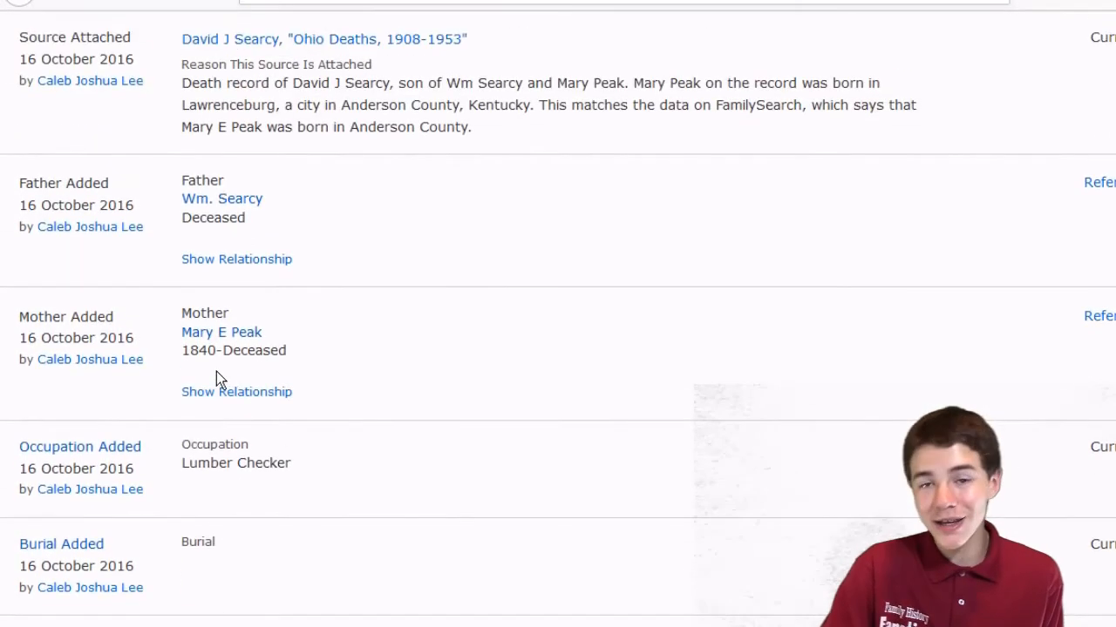
scroll(up, 3)
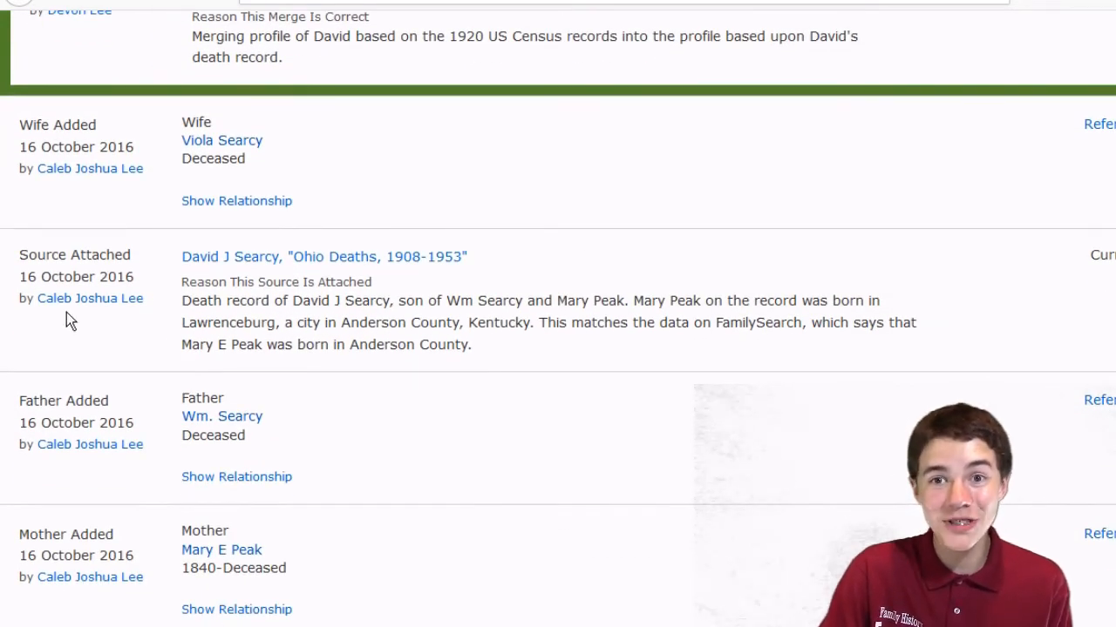
mouse_move(606, 349)
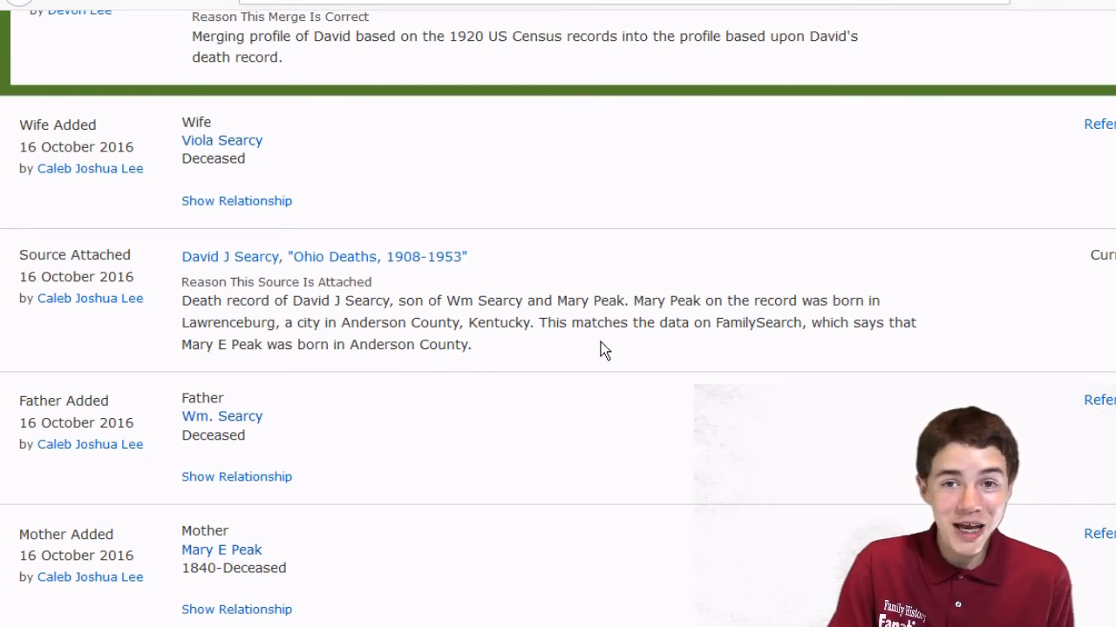
mouse_move(176, 129)
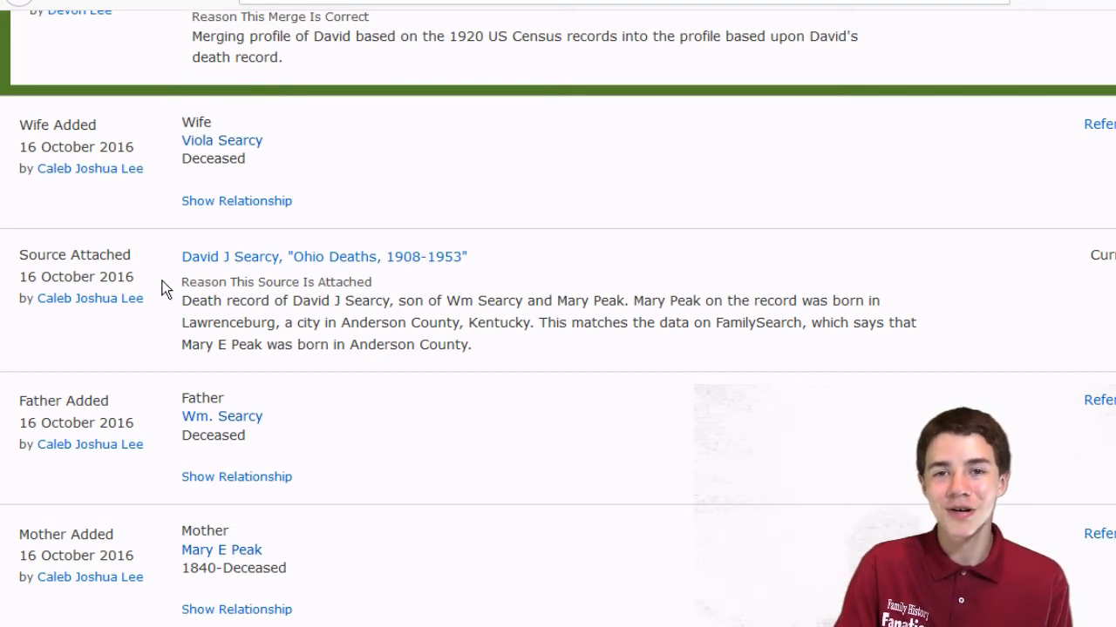
scroll(down, 3)
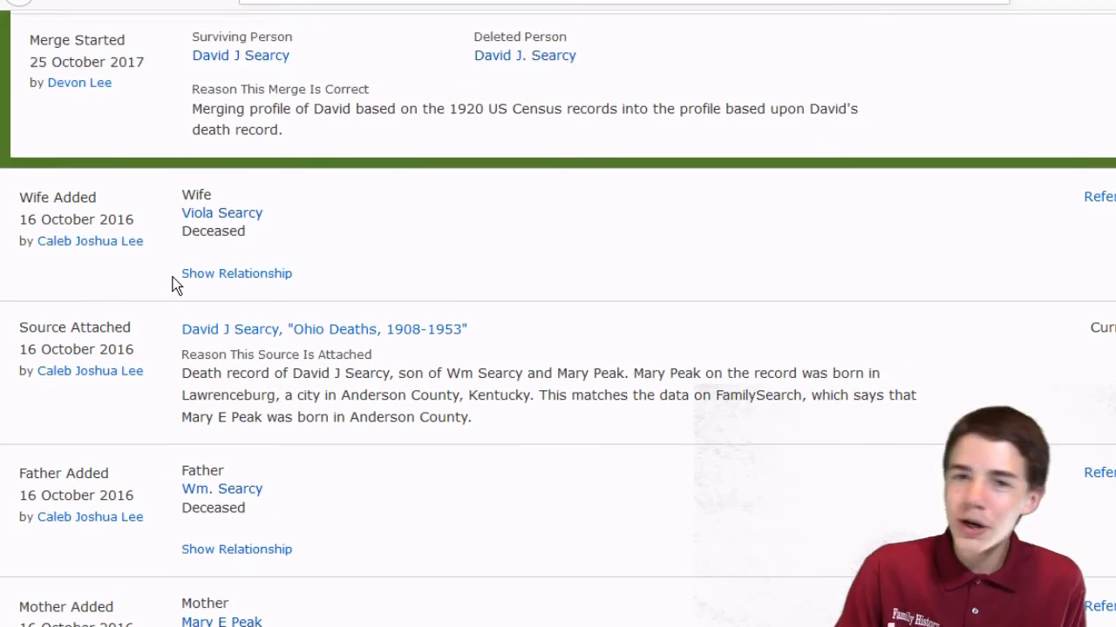
scroll(down, 3)
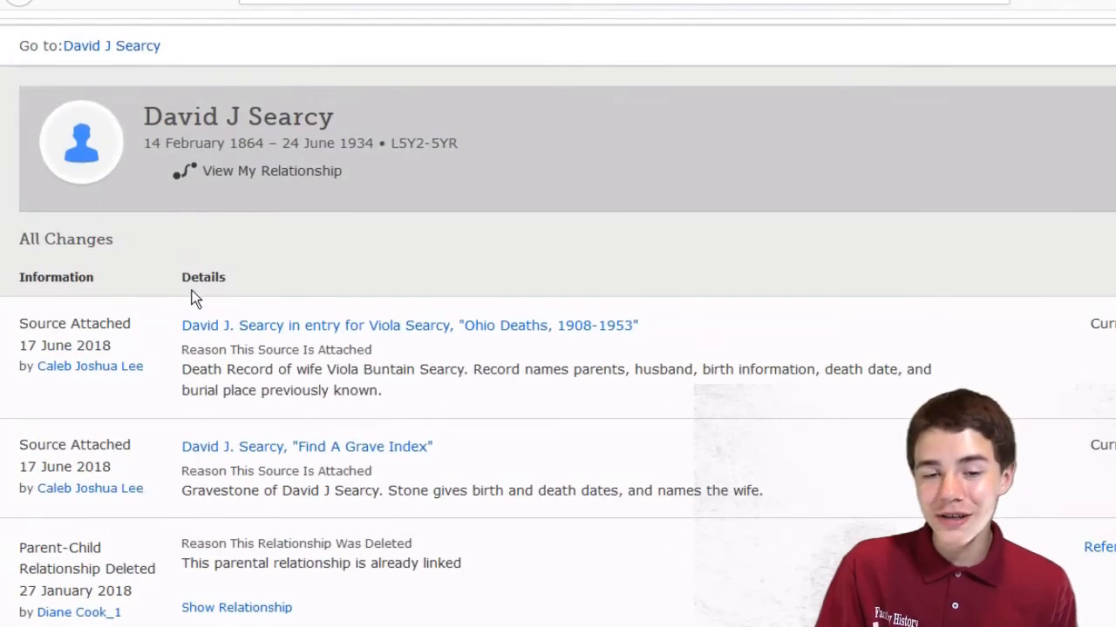
scroll(down, 3)
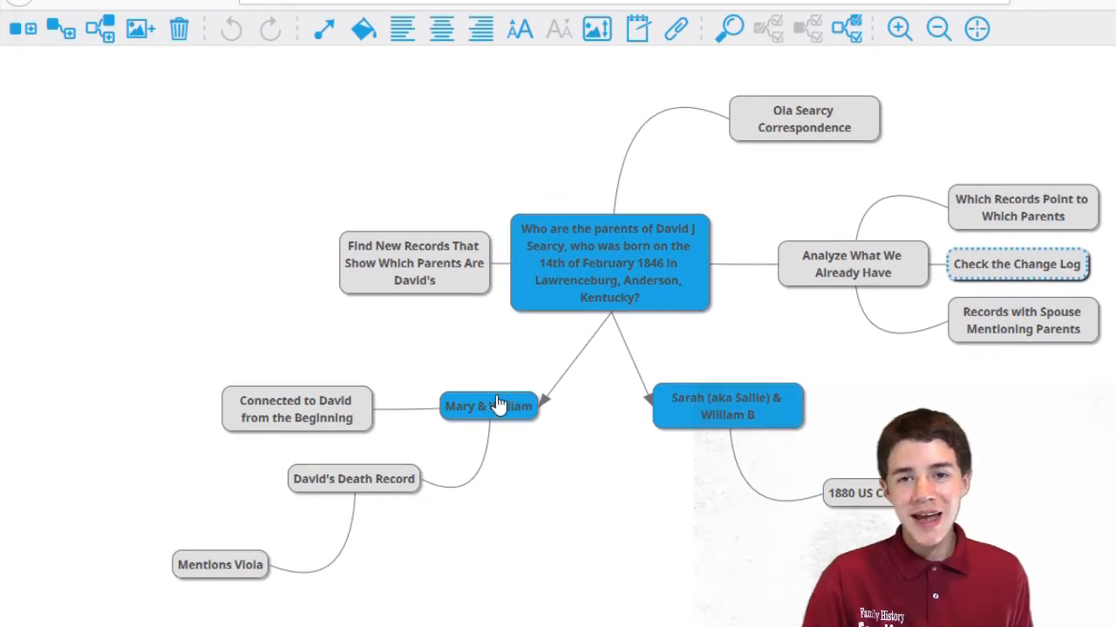
Step: Select the Mary & William node in the MindMup clue web
click(488, 406)
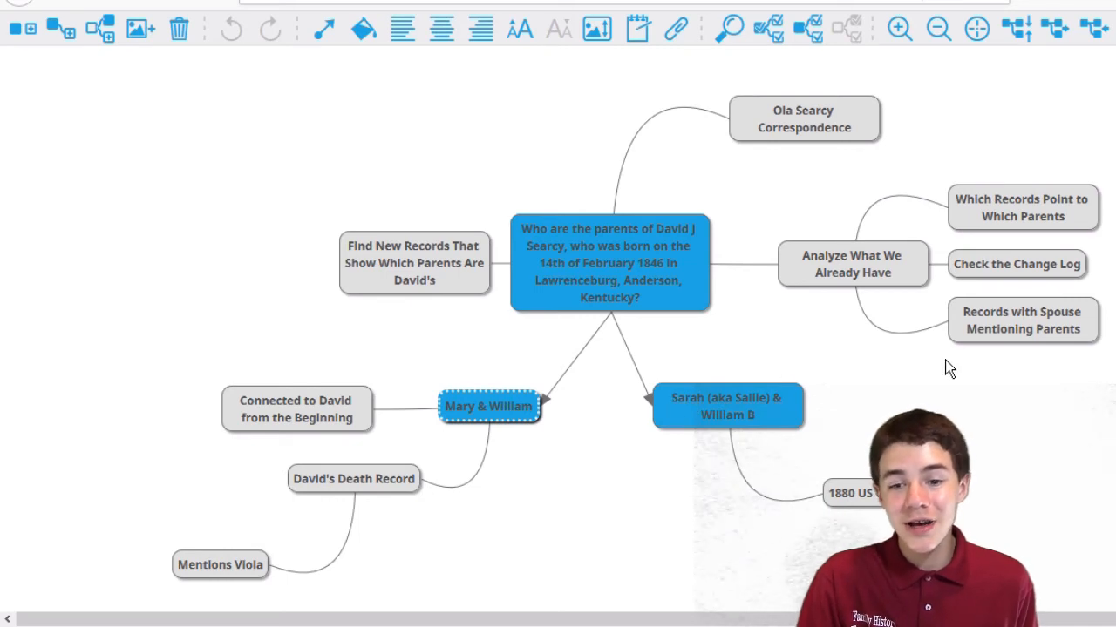
mouse_move(610, 410)
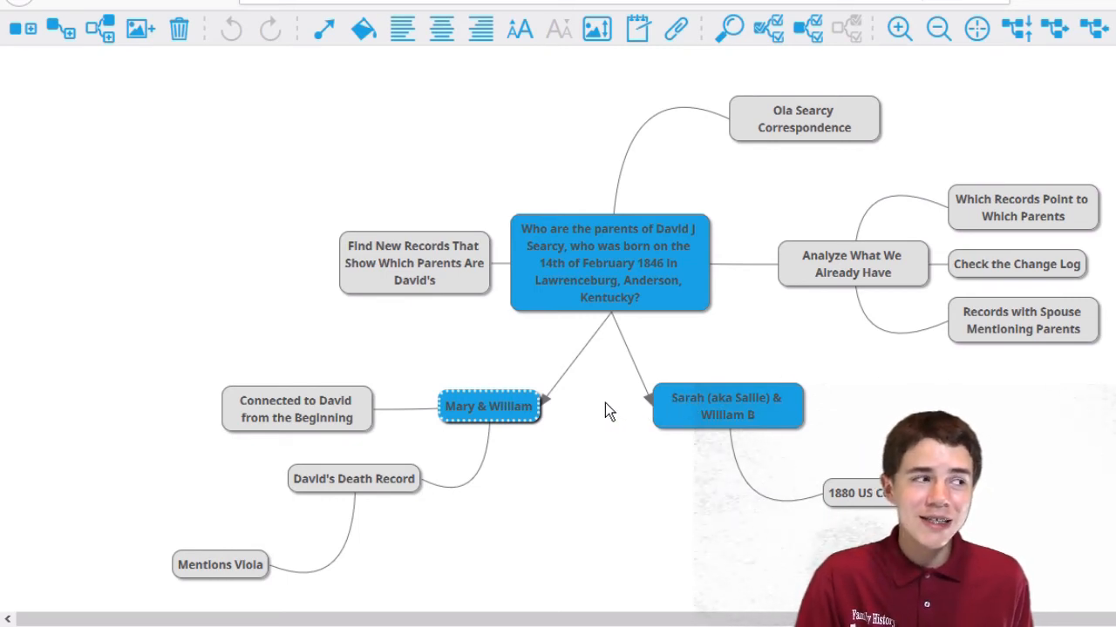